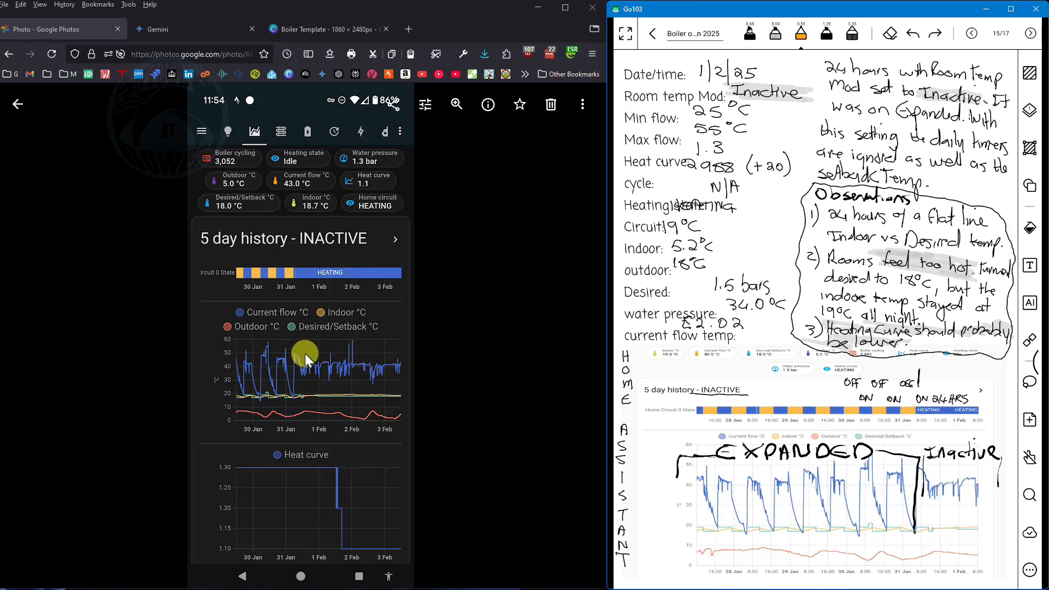
mouse_move(276, 211)
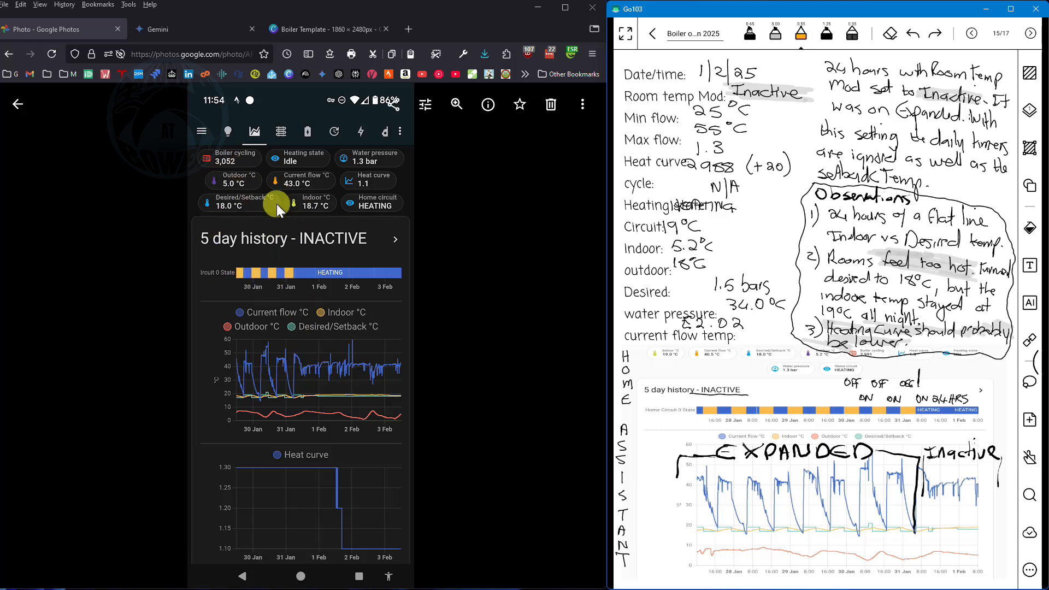
mouse_move(248, 195)
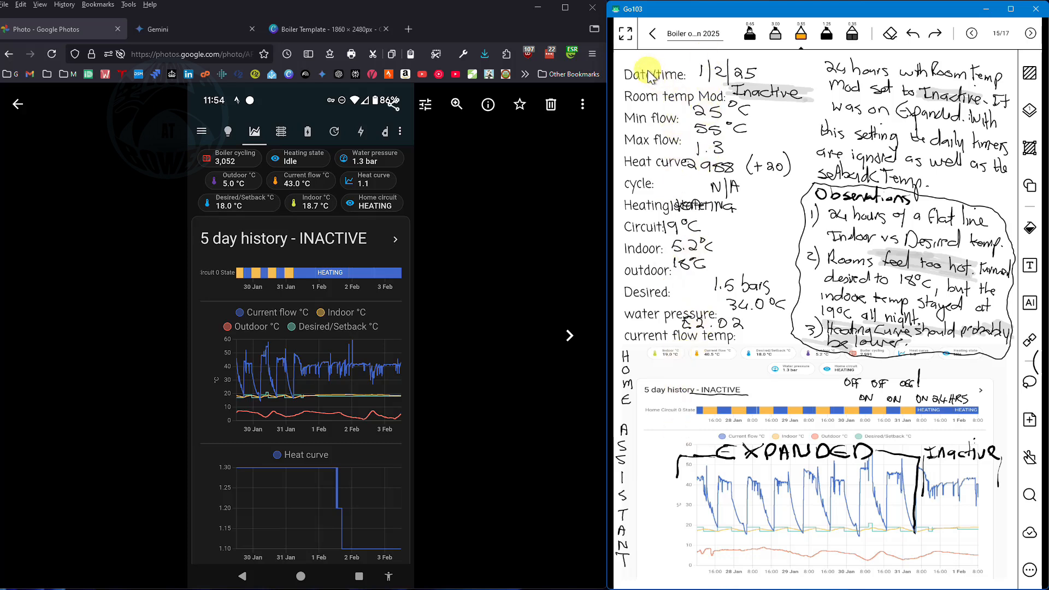
mouse_move(652, 341)
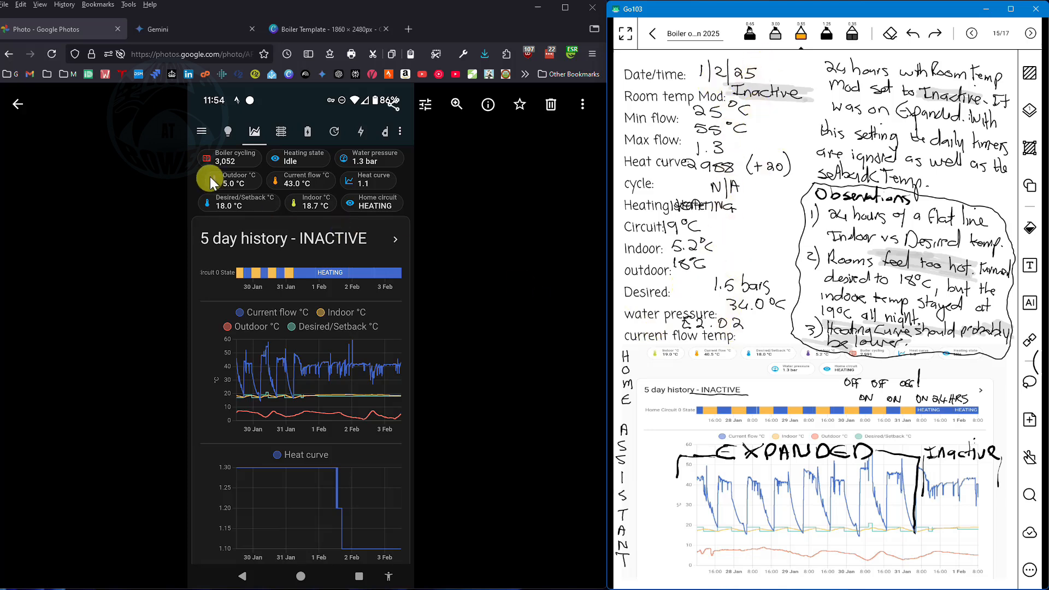
mouse_move(254, 205)
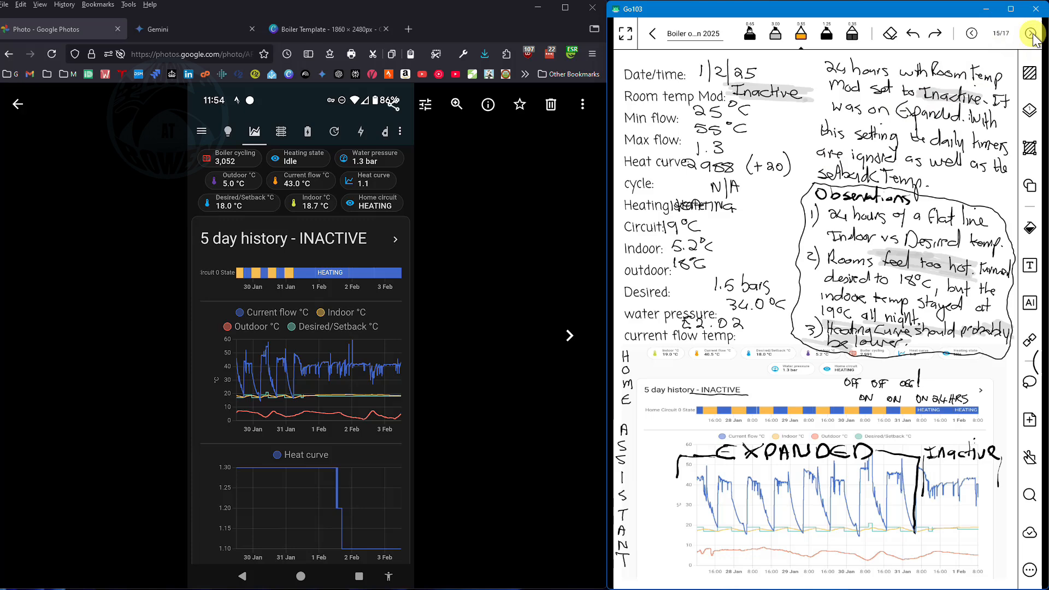
Copy the block of boiler-log field labels from the template page at the end of the notebook.
click(970, 34)
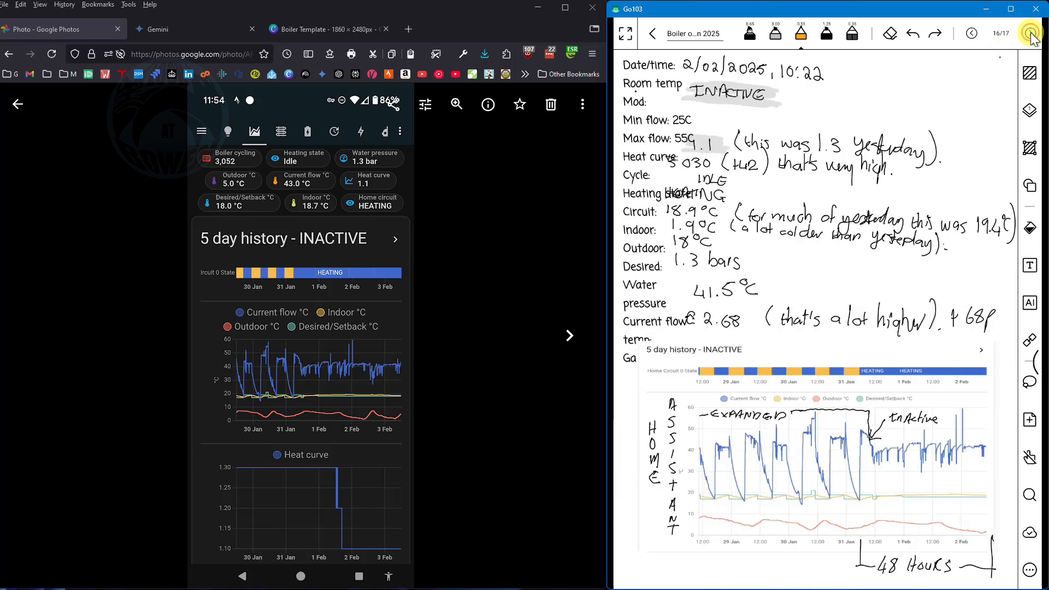
click(1030, 34)
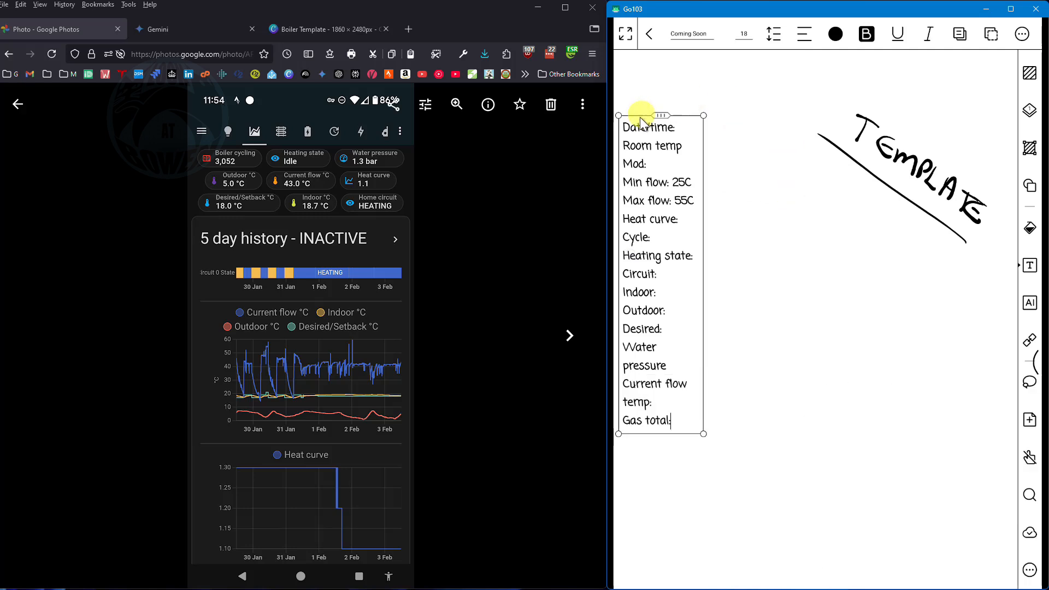
click(791, 34)
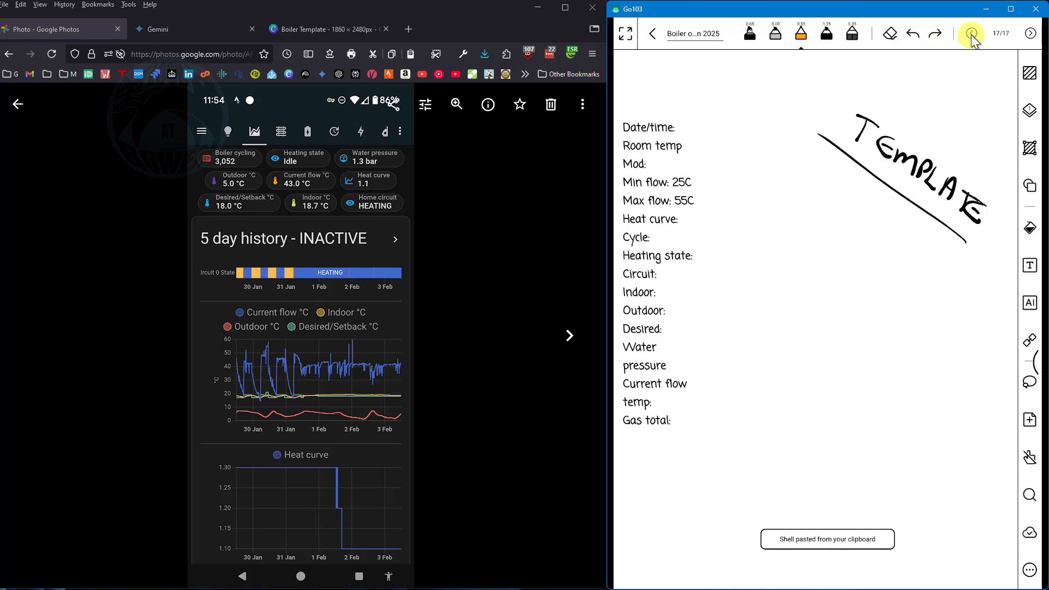
Paste the field labels, Date/time down to Gas total, onto the new blank page 16.
click(653, 34)
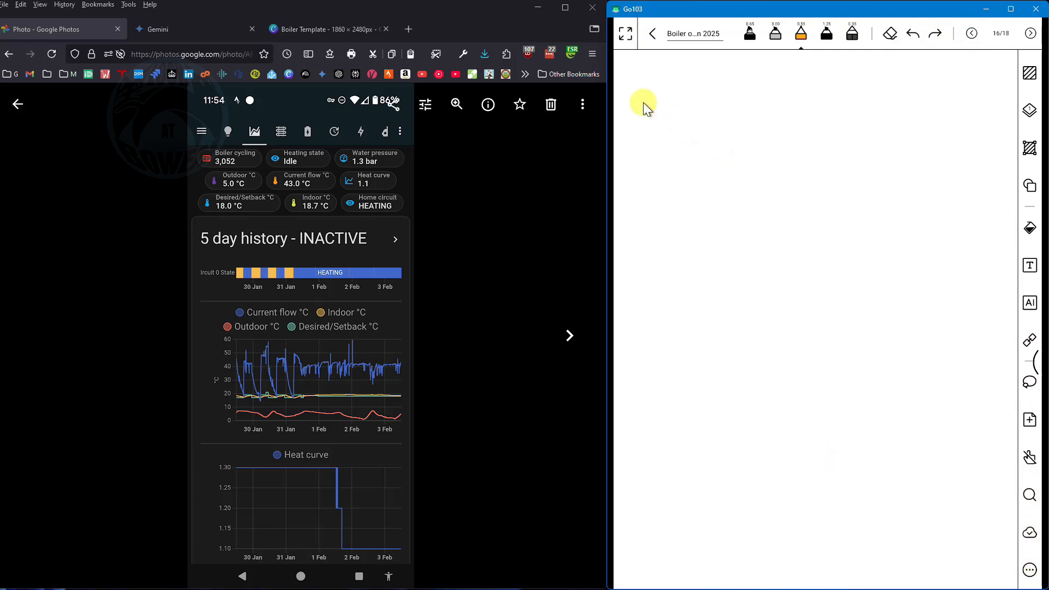
right_click(642, 102)
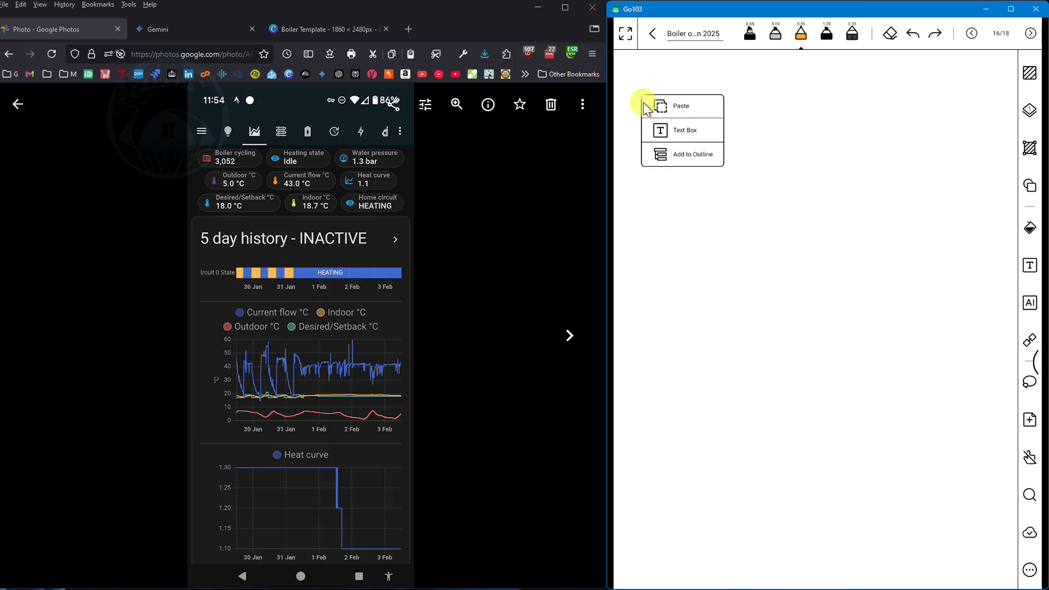
click(681, 106)
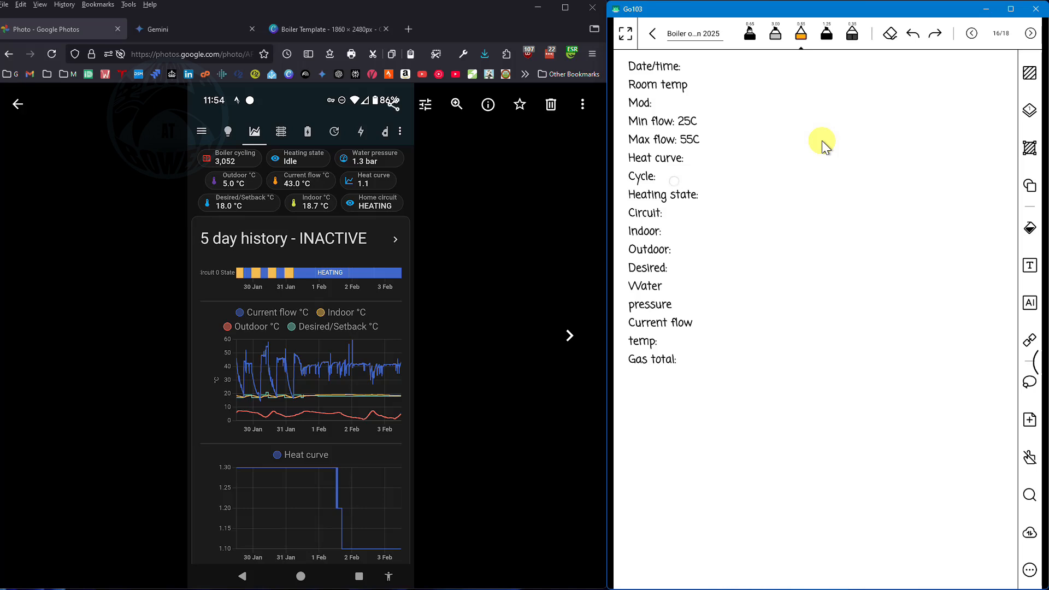
Handwrite entries such as 03/02, 1.1 and 3052 beside the labels and scribble two rough test sketches.
text(3052)
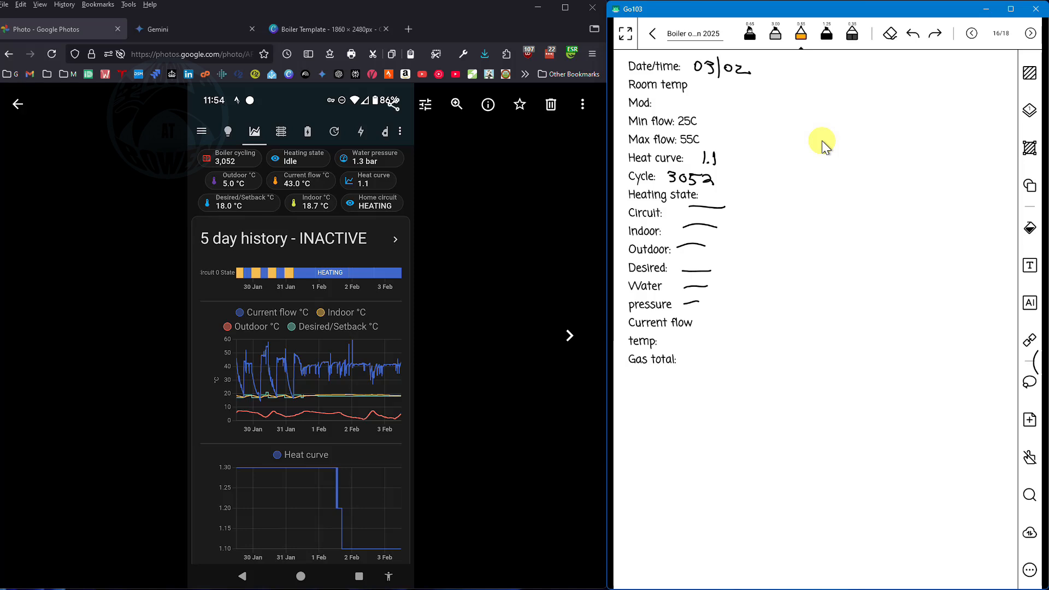
drag(850, 87, 943, 265)
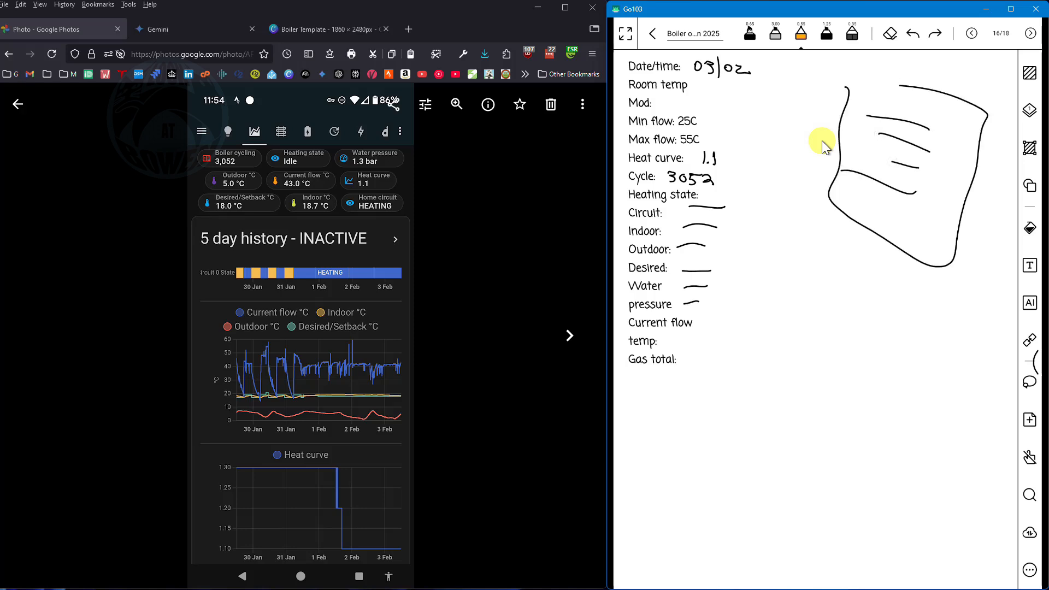
drag(662, 401, 971, 529)
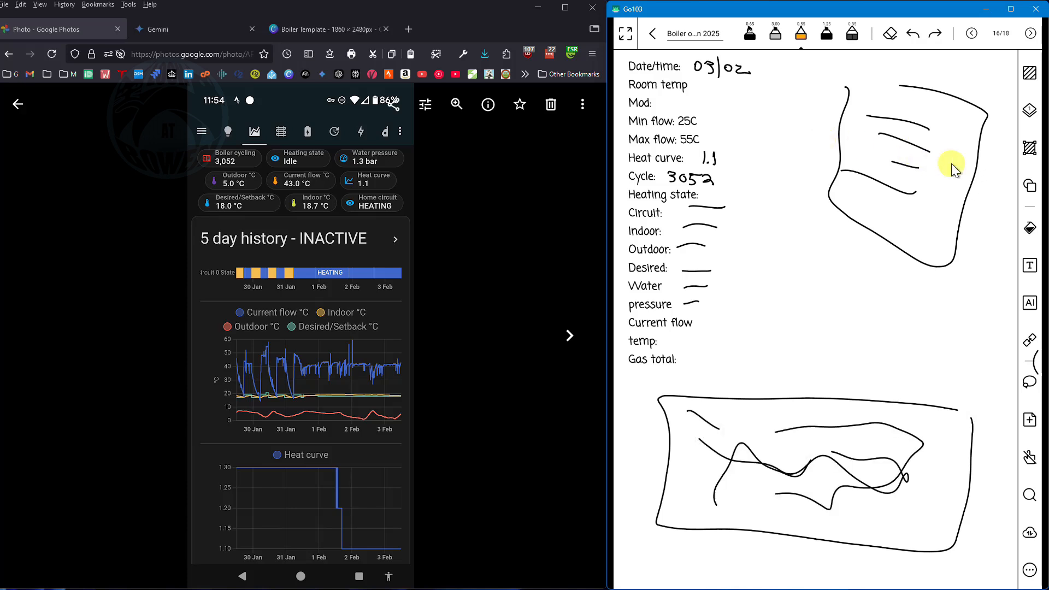
mouse_move(916, 325)
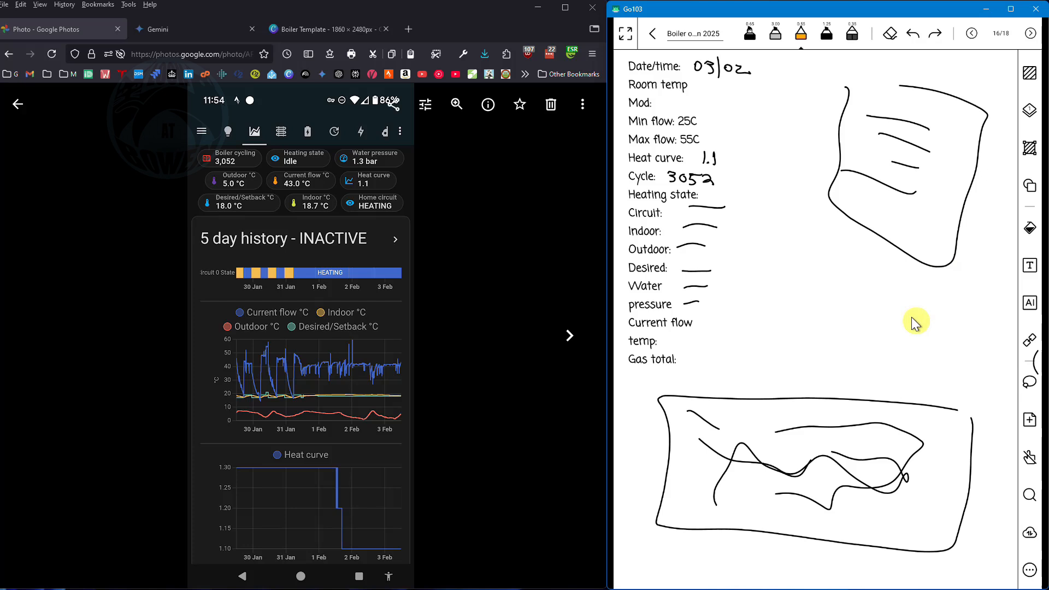
mouse_move(678, 251)
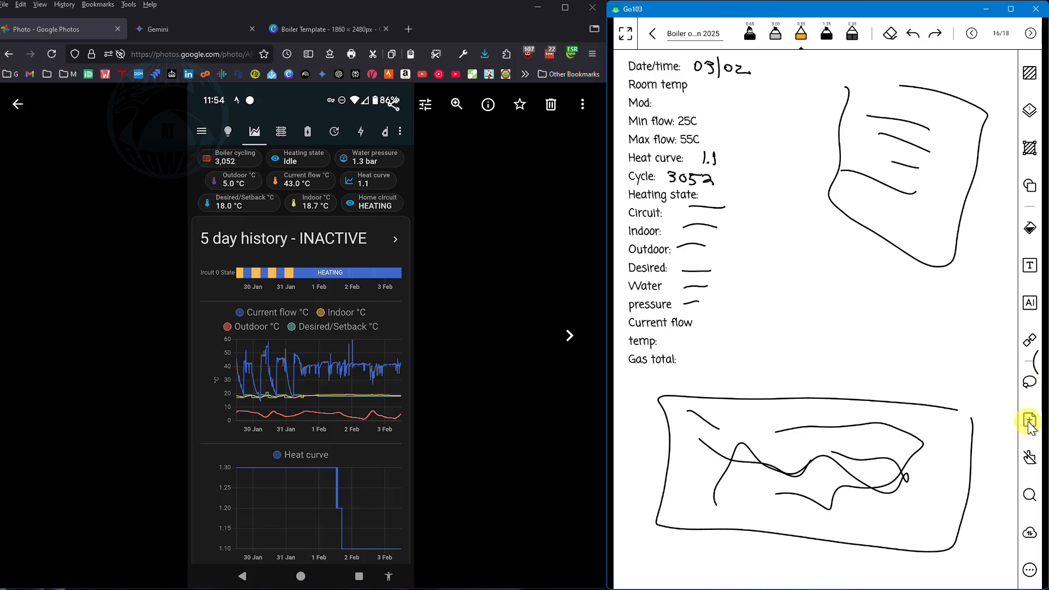
Bring up the Add Page panel with recent templates, then switch to the Gemini guide in the browser.
click(1029, 420)
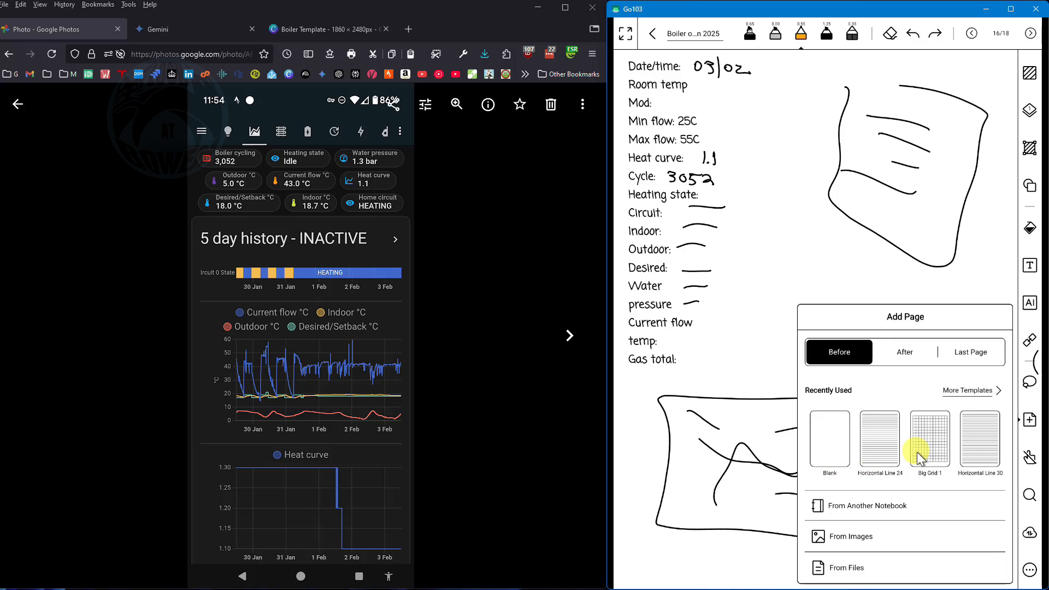
mouse_move(674, 425)
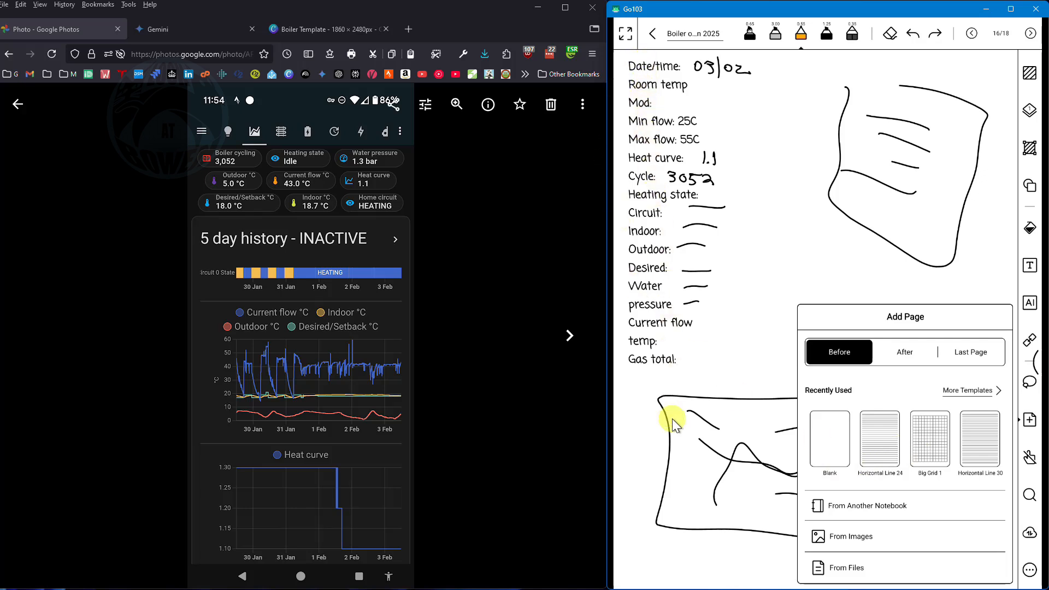
mouse_move(863, 536)
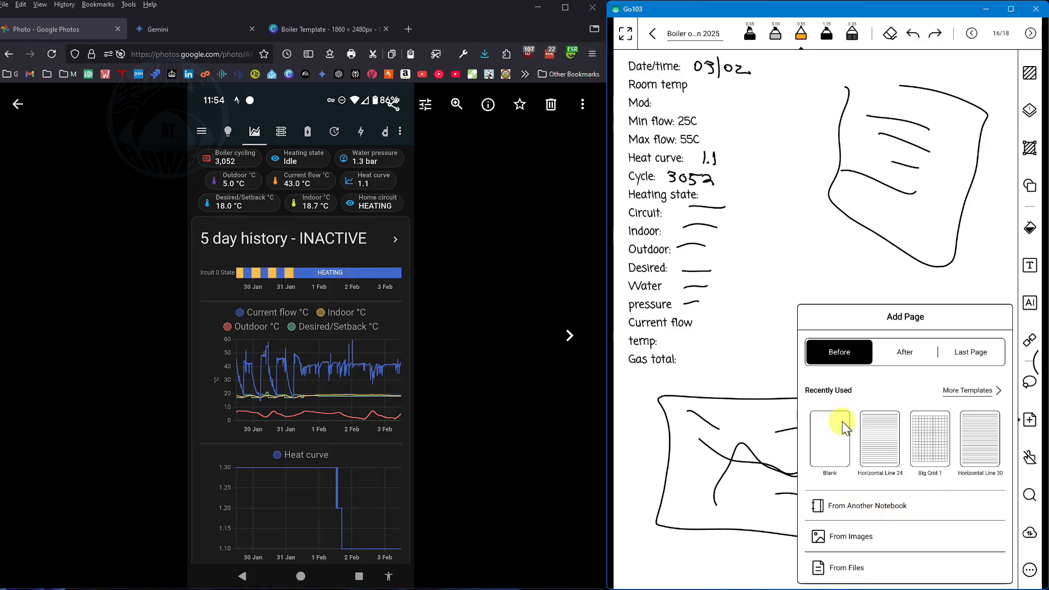
click(161, 28)
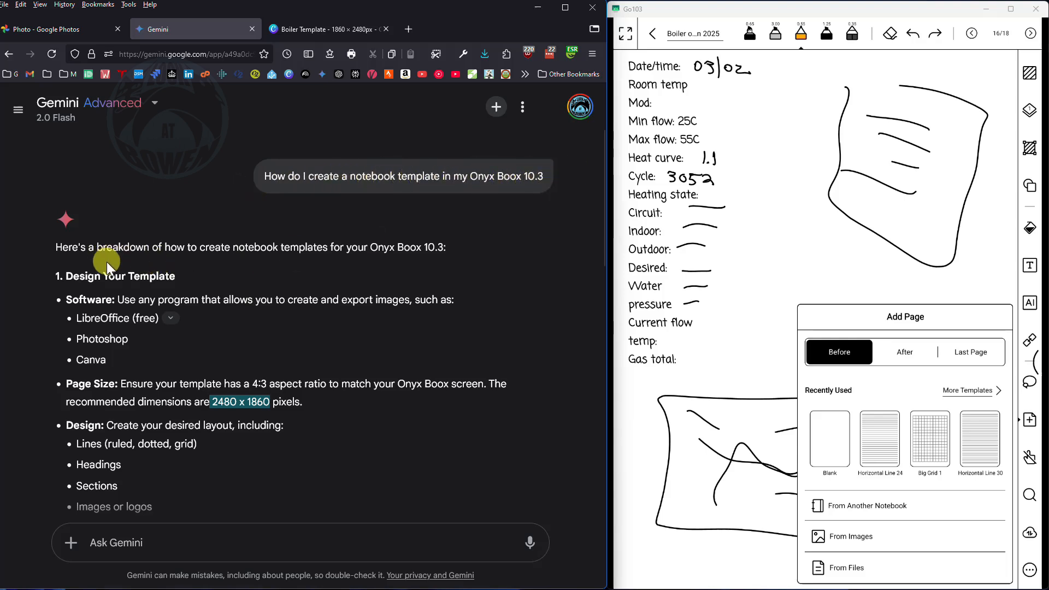
Review Gemini's template instructions and switch to the Boiler Template design in Canva.
scroll(down, 3)
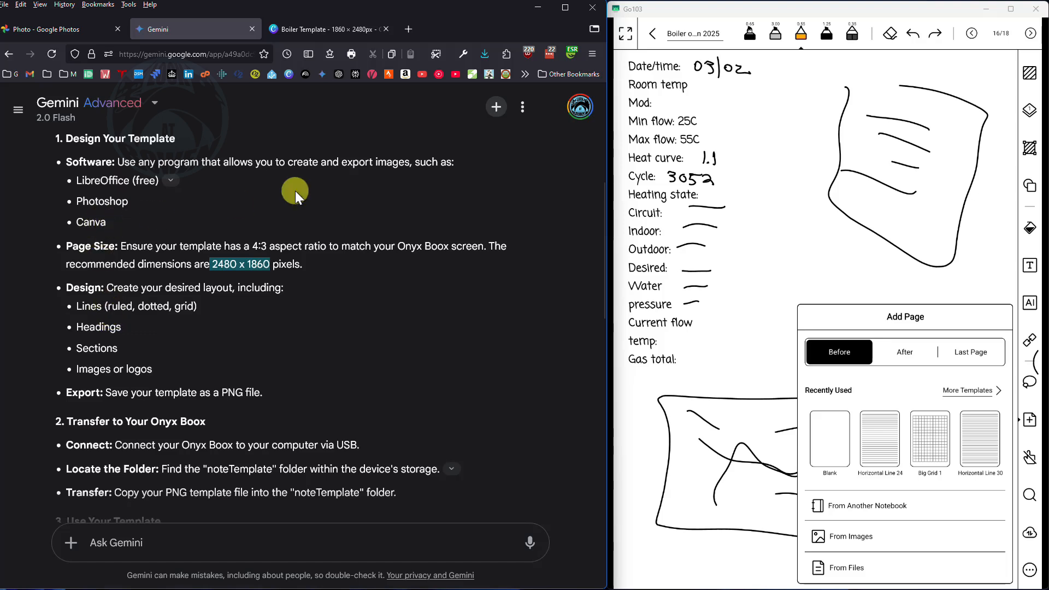
mouse_move(99, 181)
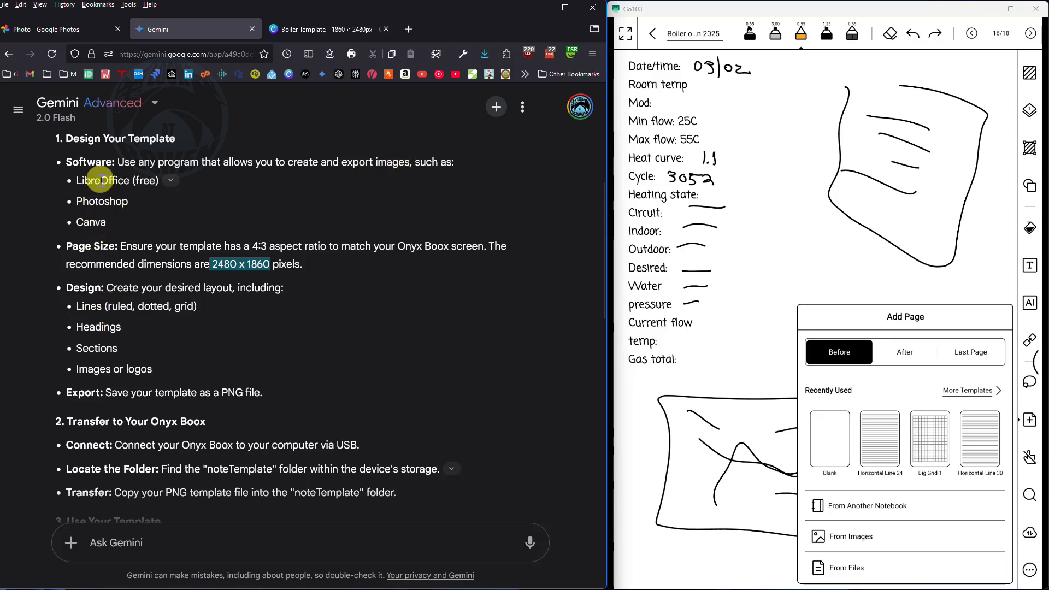
mouse_move(100, 225)
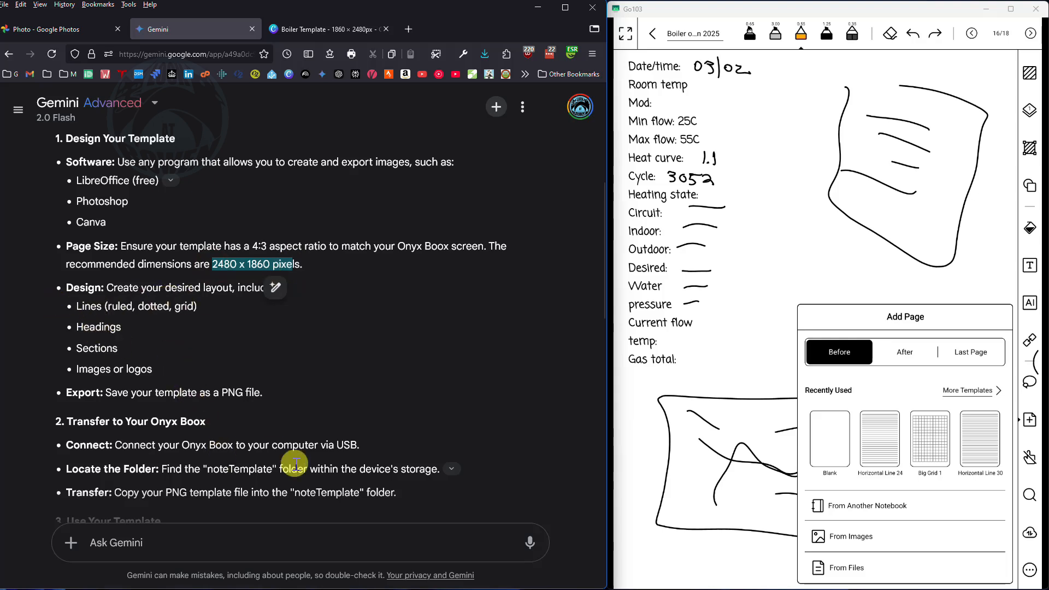
click(327, 28)
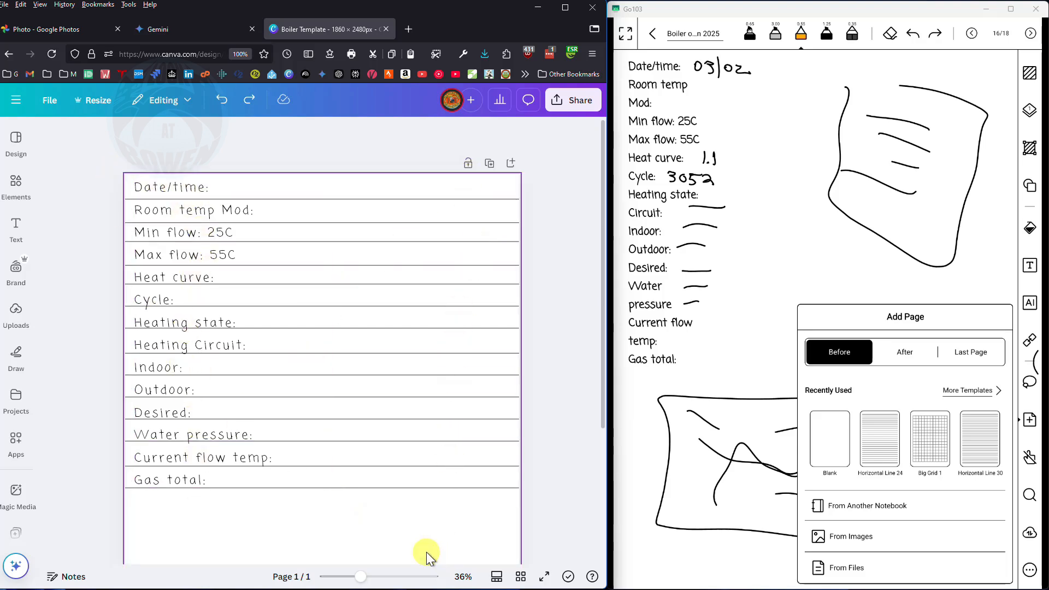
Download the Boiler Template from Canva as a PNG image and return to the Gemini guide.
click(571, 100)
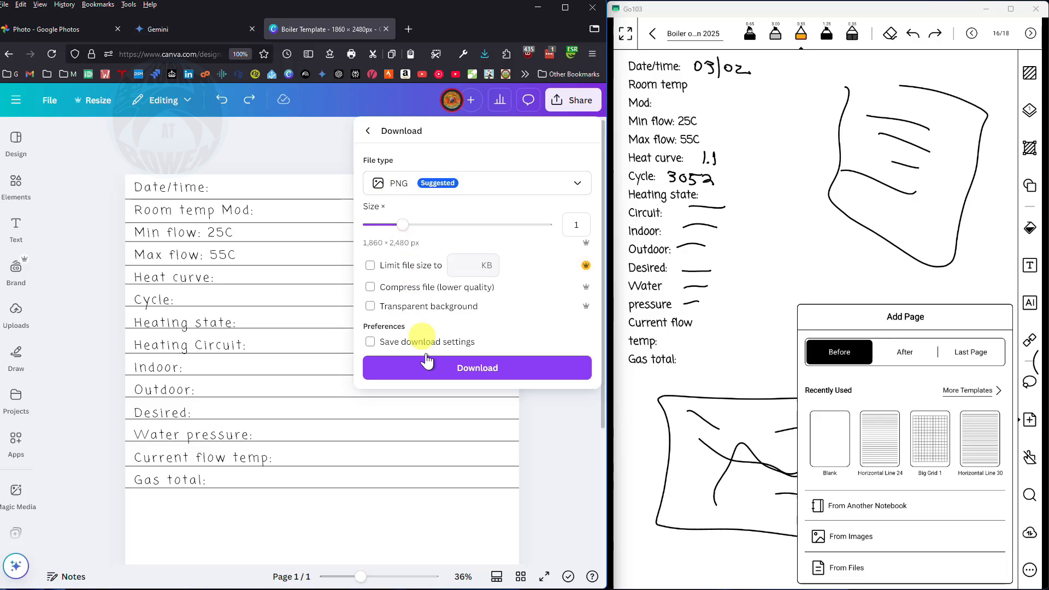
click(477, 367)
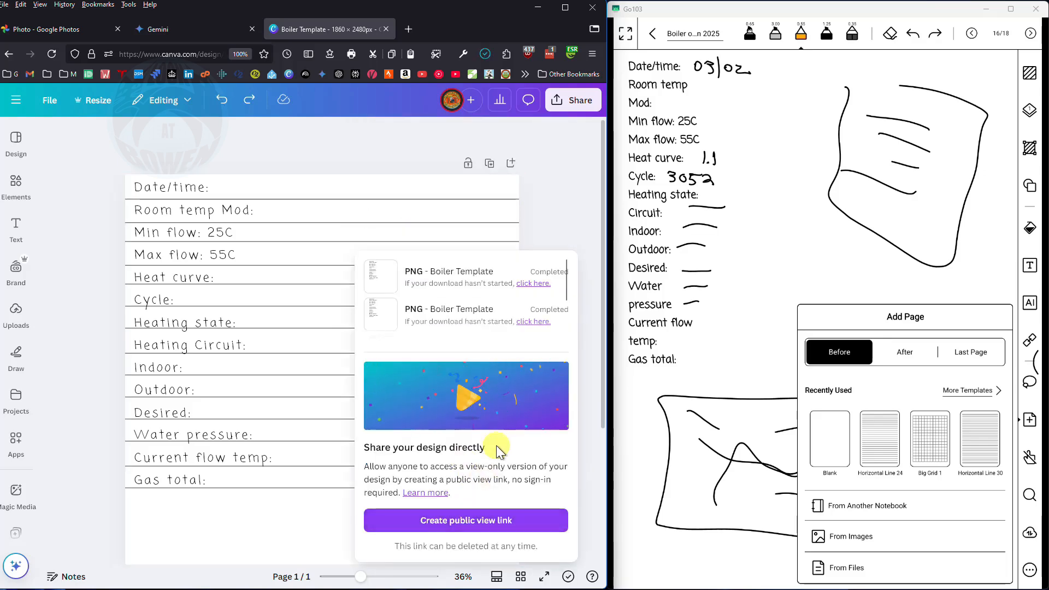
click(157, 28)
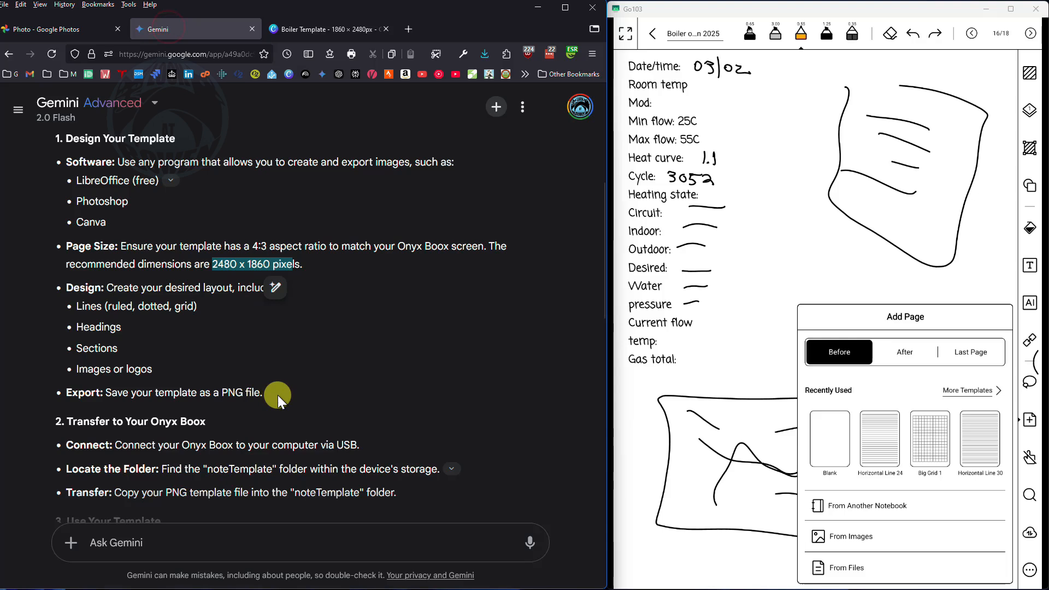
Read Gemini's 'Transfer to Your Onyx Boox' steps and move to the next notebook page.
scroll(down, 3)
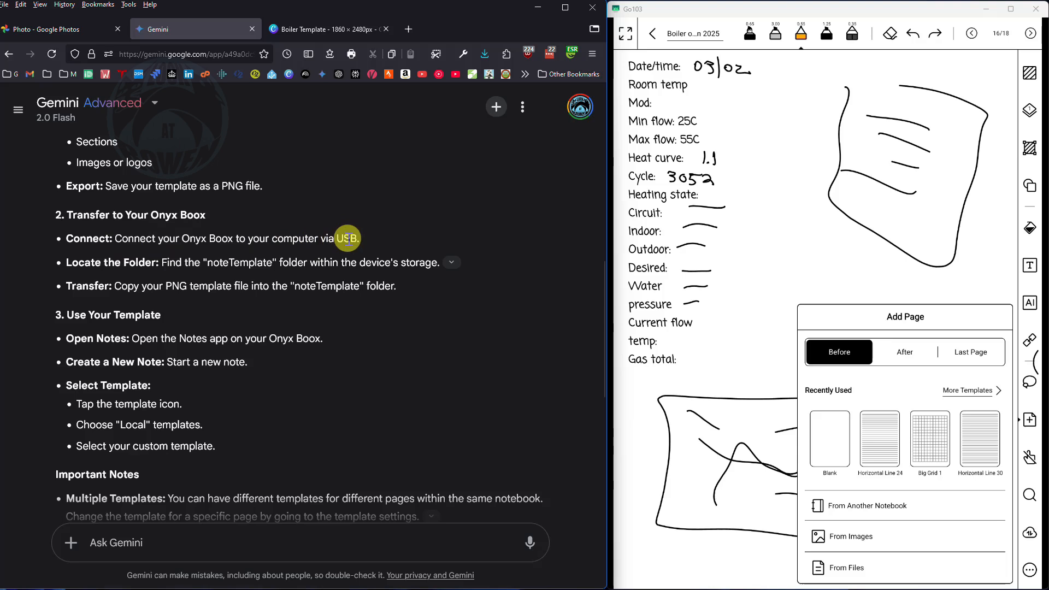
mouse_move(863, 11)
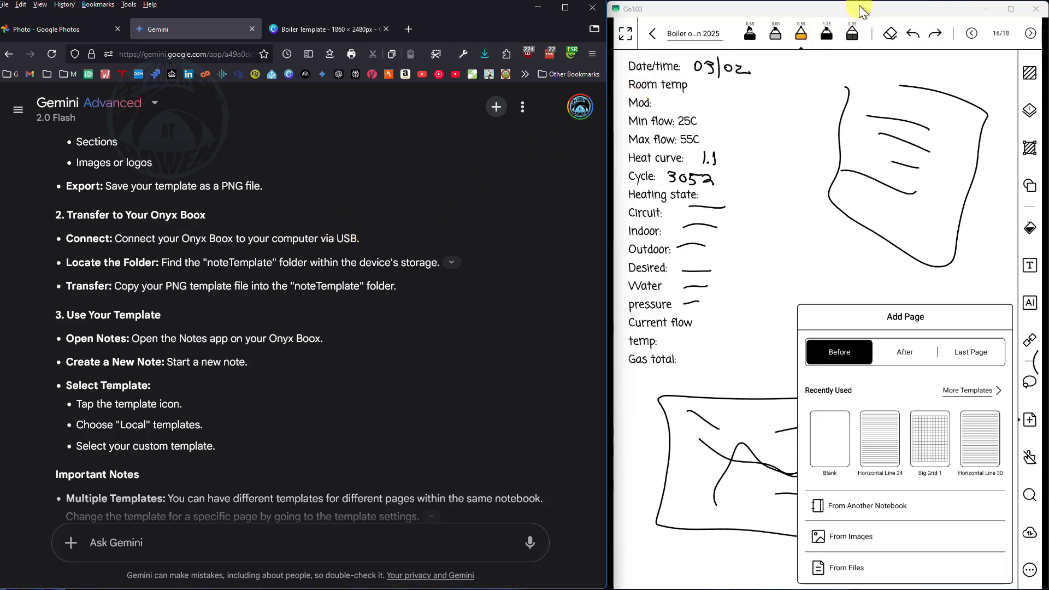
mouse_move(777, 195)
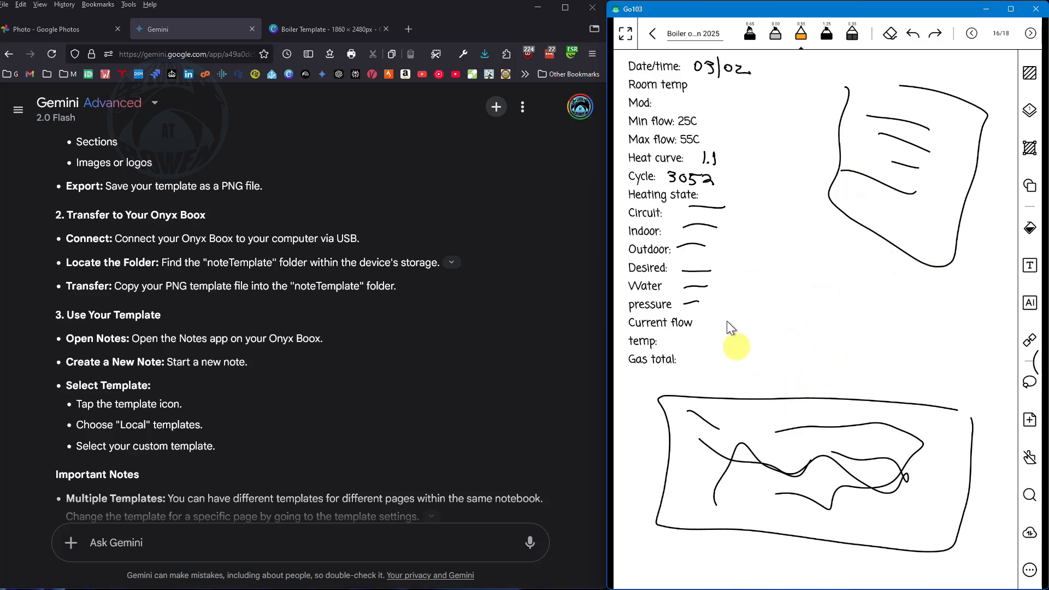
mouse_move(779, 377)
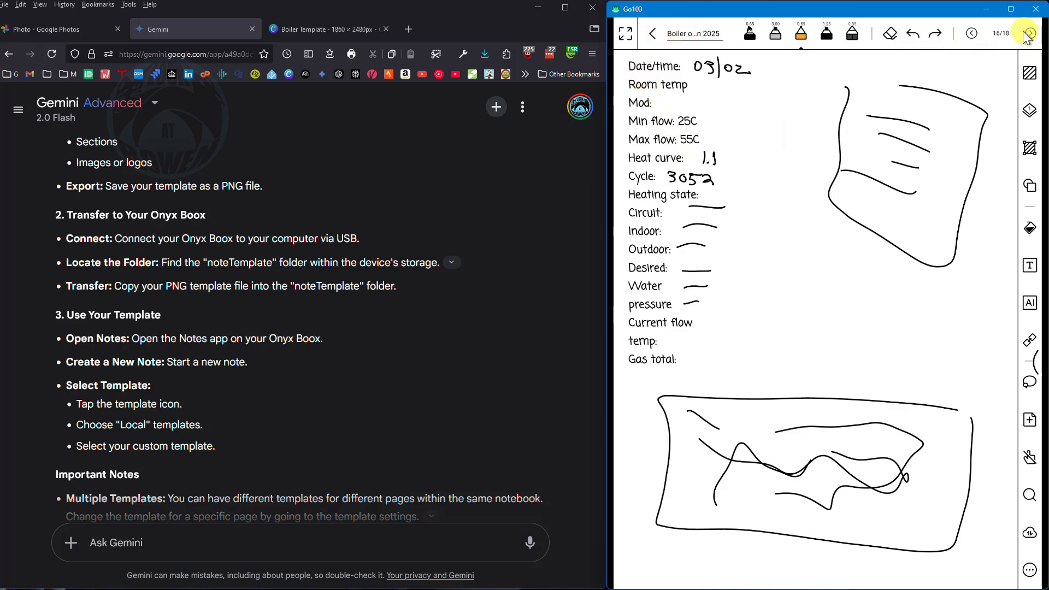
click(1030, 32)
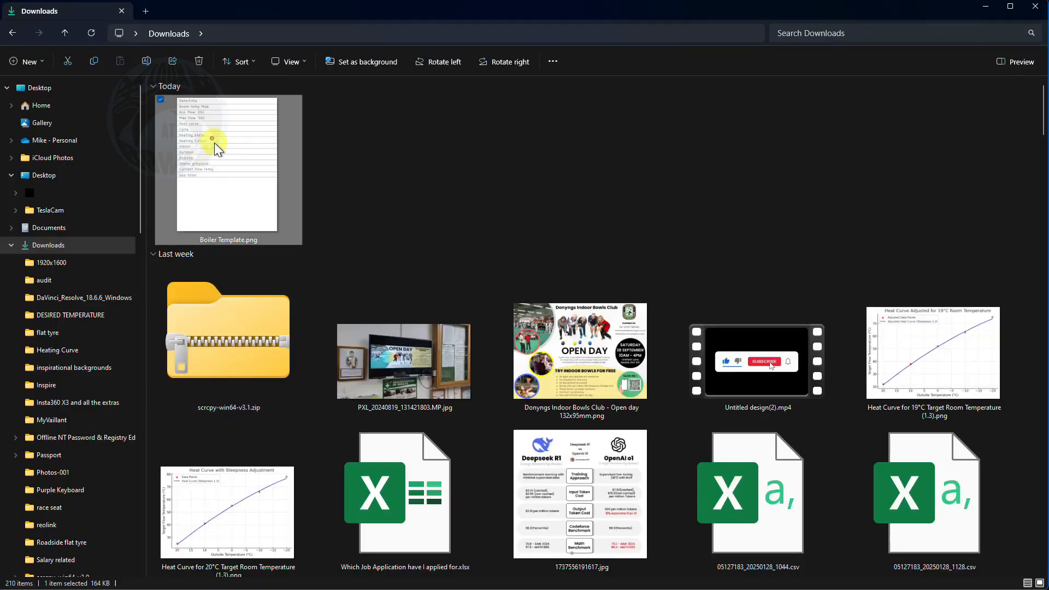
mouse_move(354, 228)
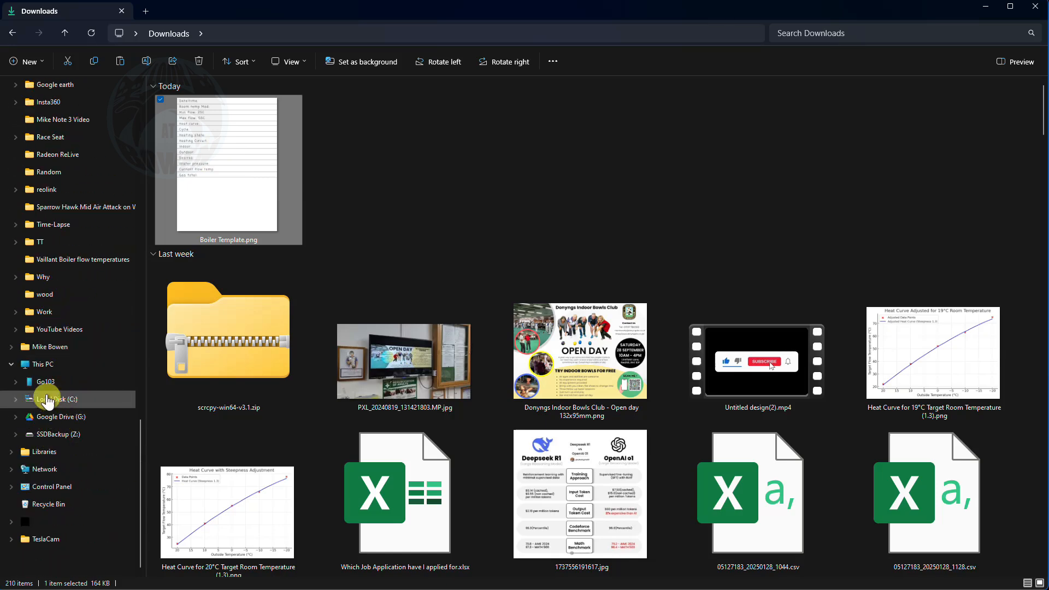
Navigate to Go103 > Internal shared storage > noteTemplate, where Boiler Template.png is placed.
click(44, 382)
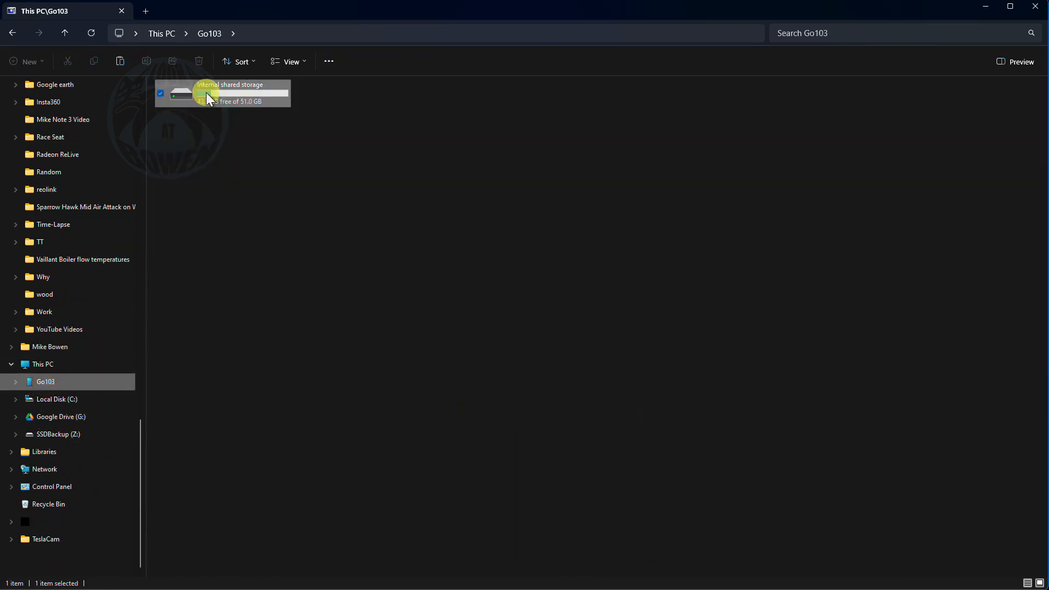
double_click(223, 92)
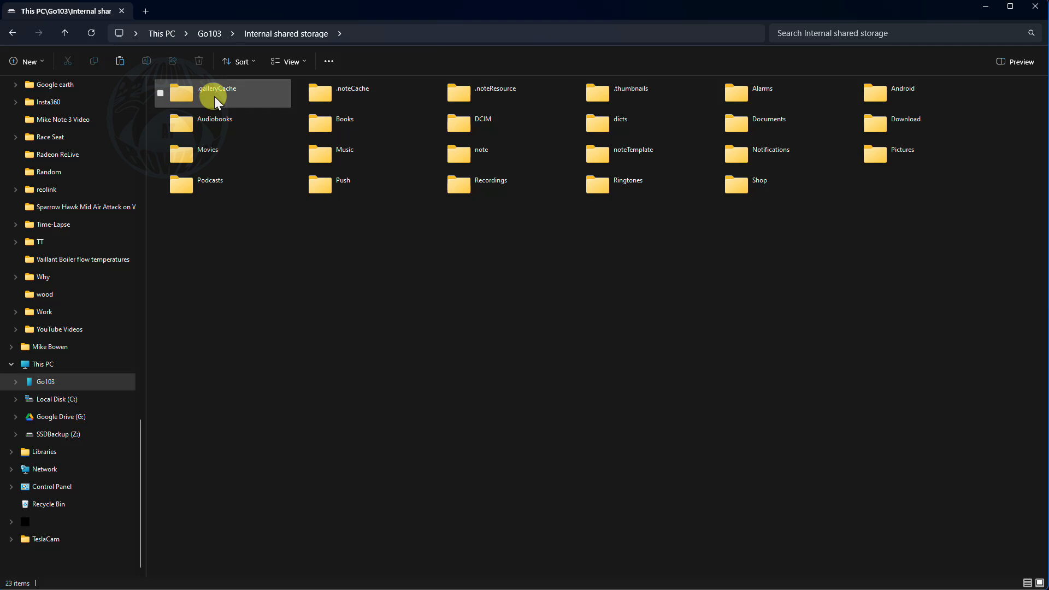
mouse_move(633, 150)
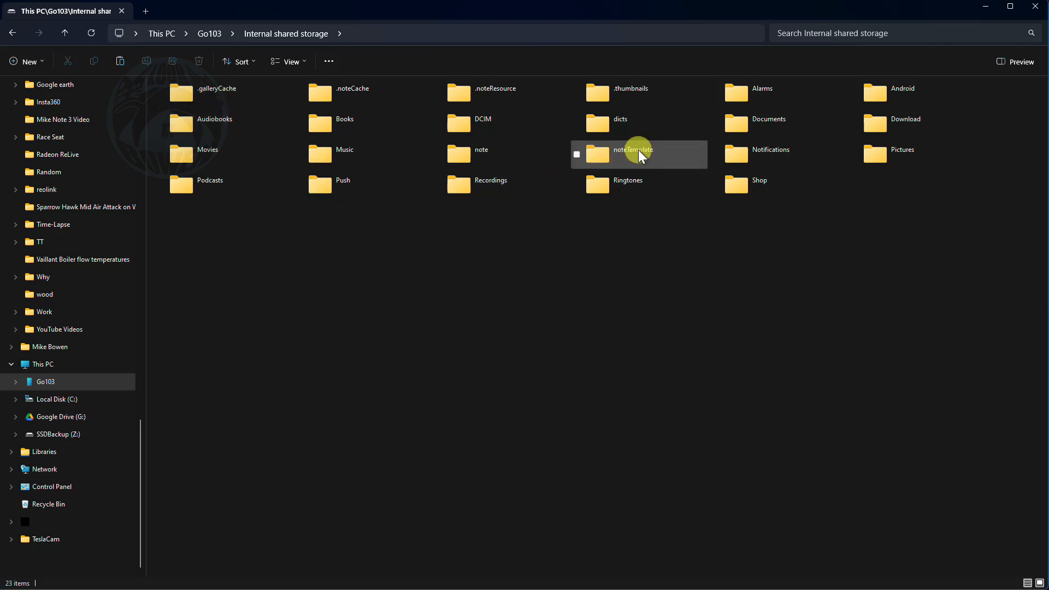
double_click(633, 150)
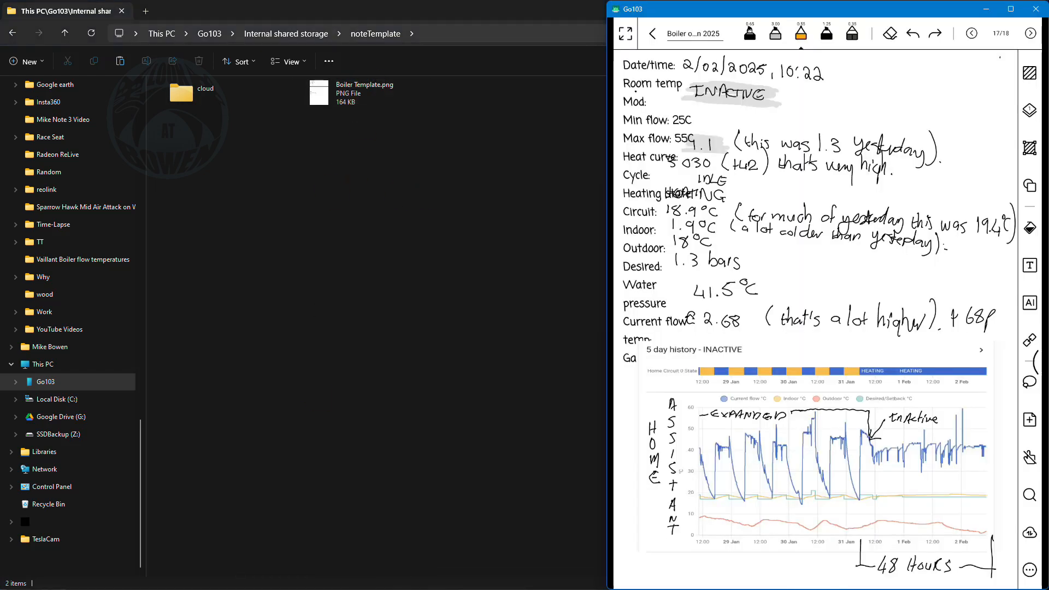
mouse_move(1023, 442)
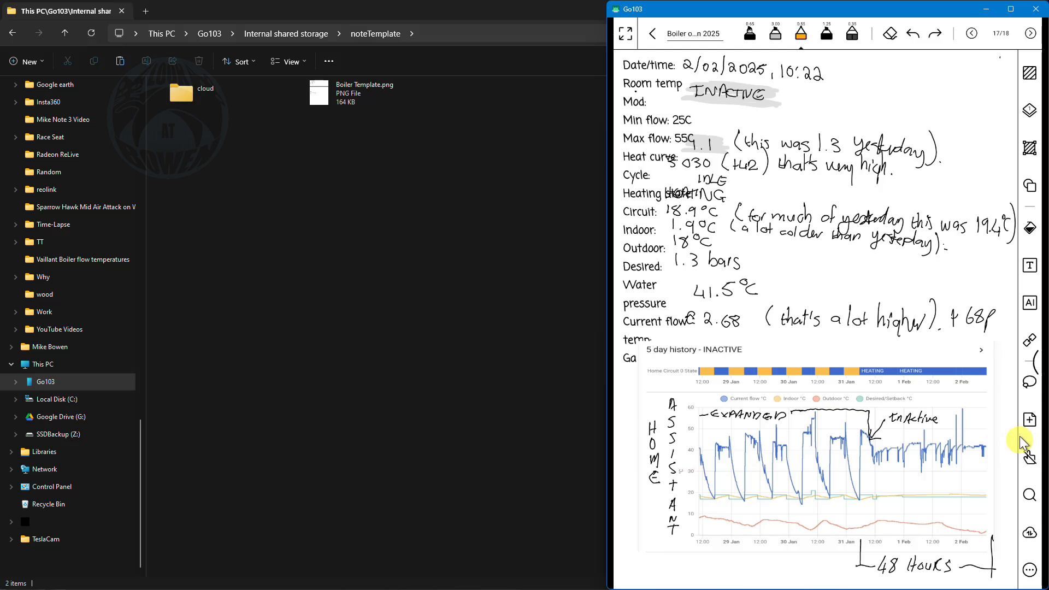
Import Boiler Template.png into the Custom templates via Add Page > More Templates.
click(1030, 420)
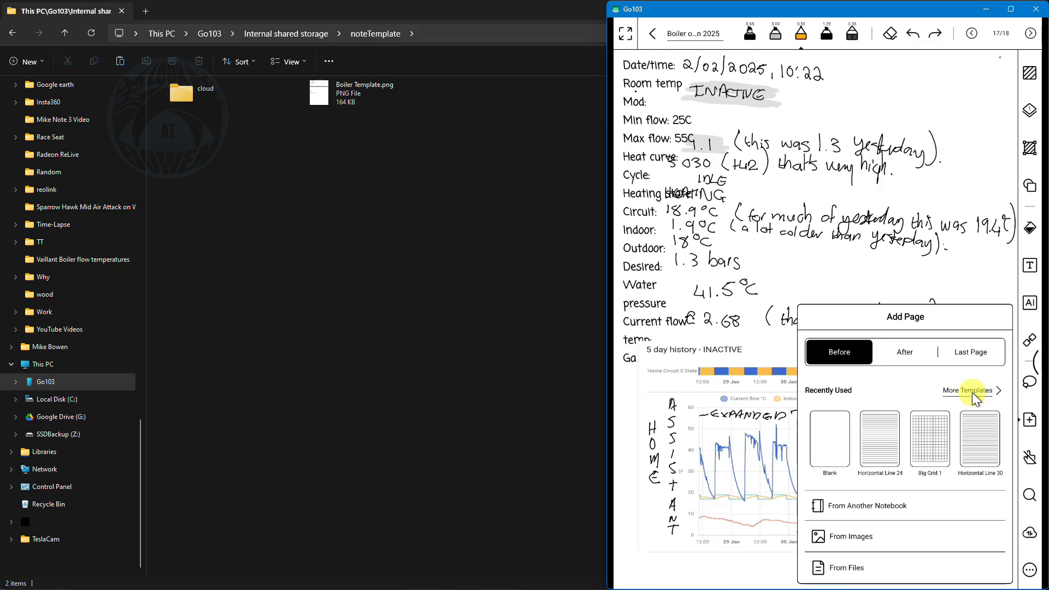
click(968, 390)
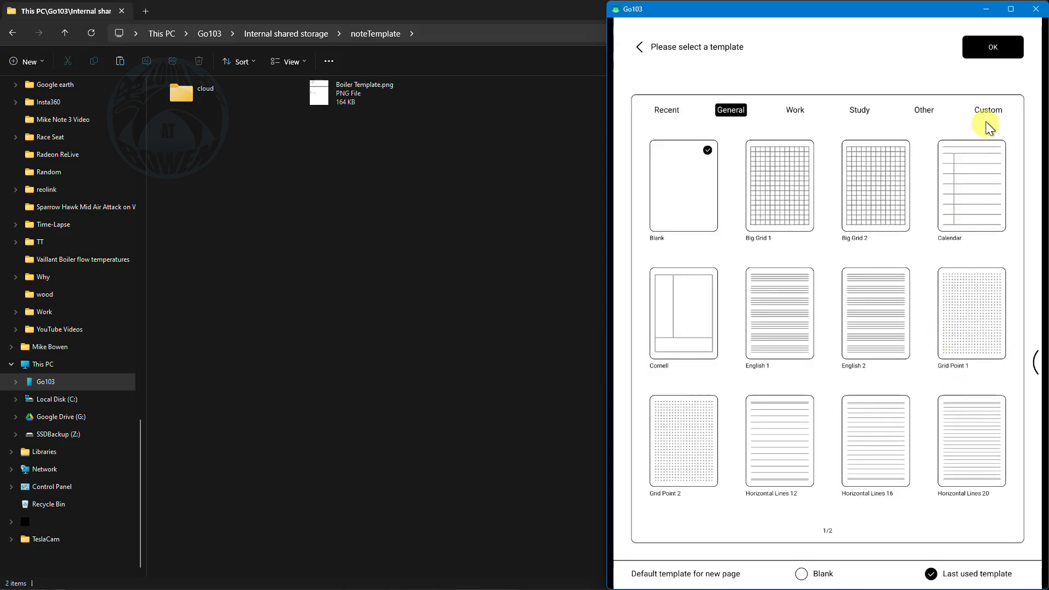
click(988, 109)
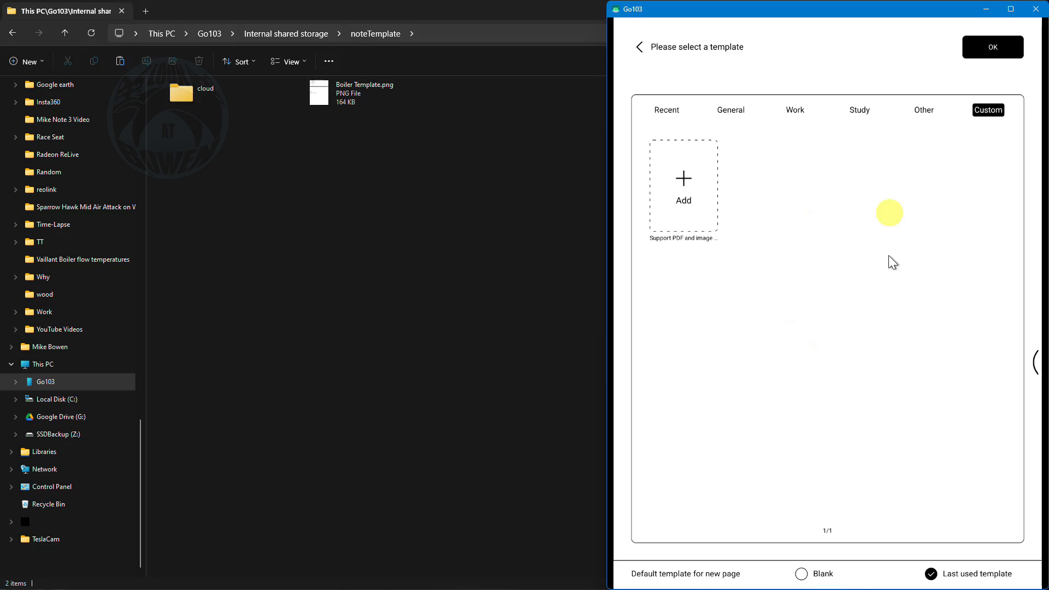
mouse_move(912, 203)
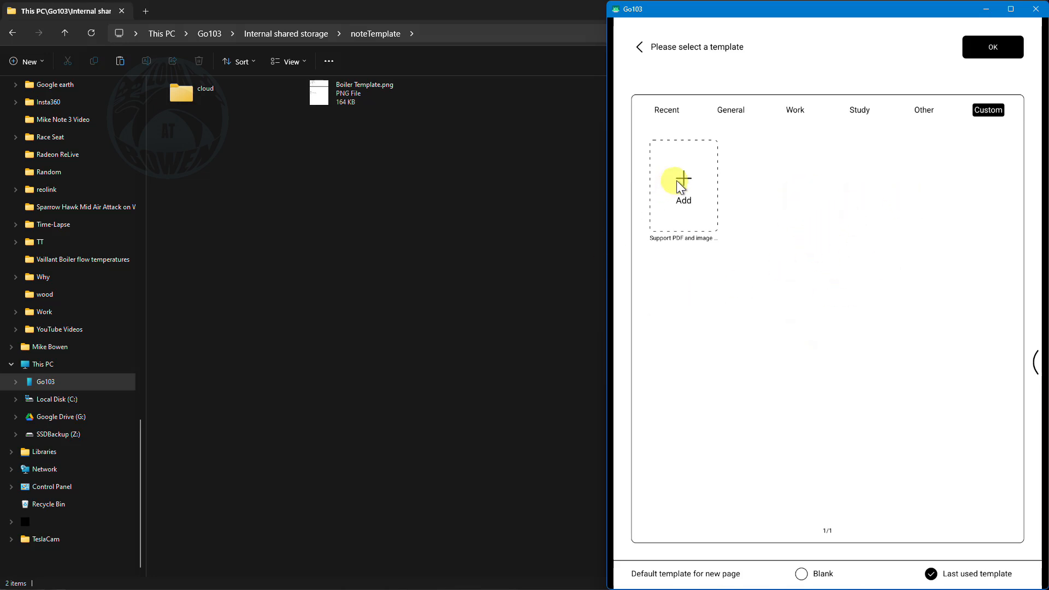
click(683, 184)
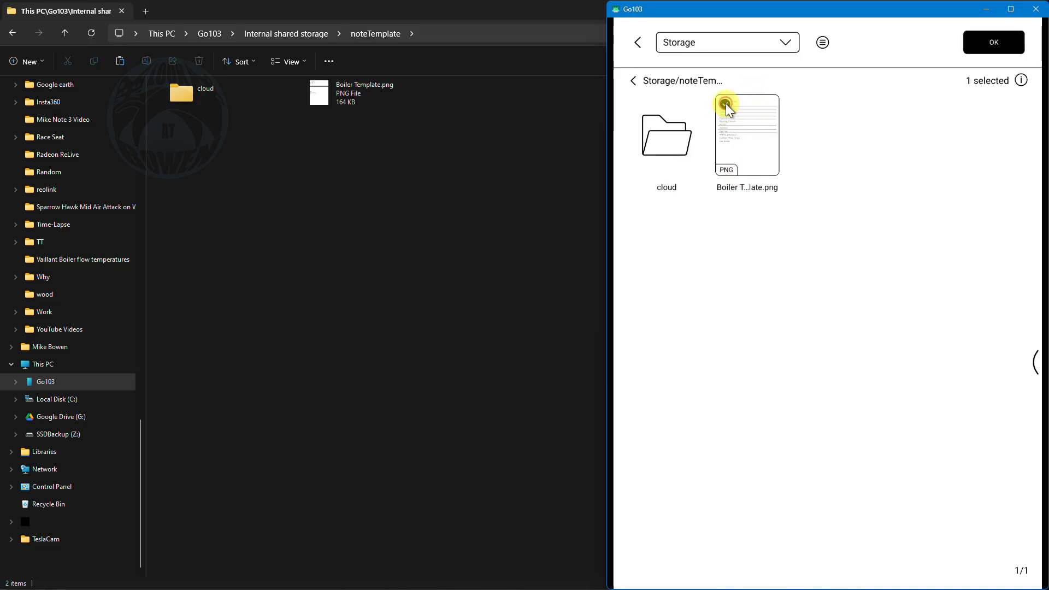
click(747, 133)
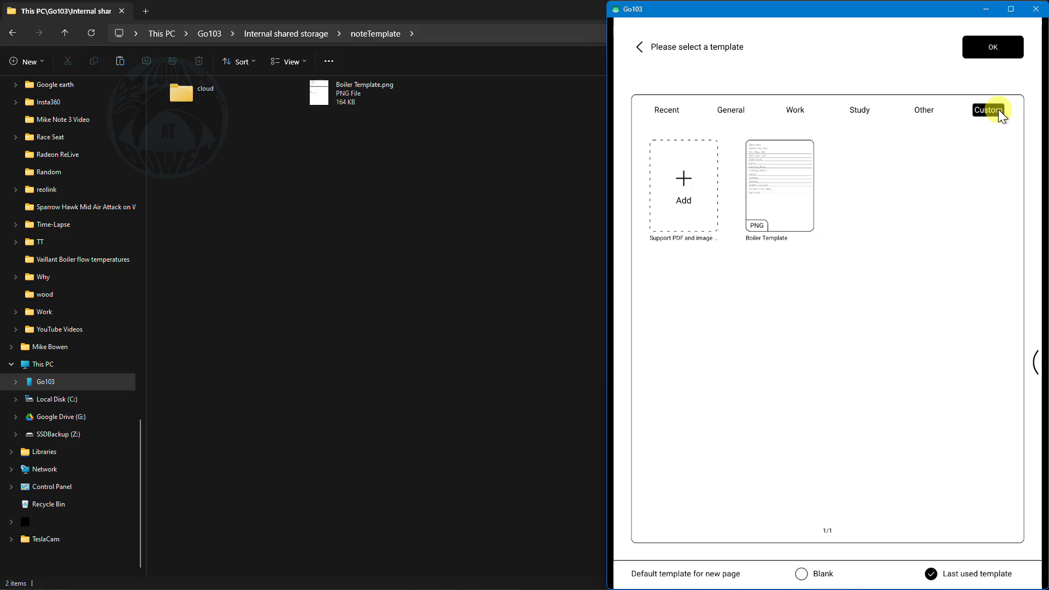
Add a new page using the imported Boiler Template as its background.
click(778, 186)
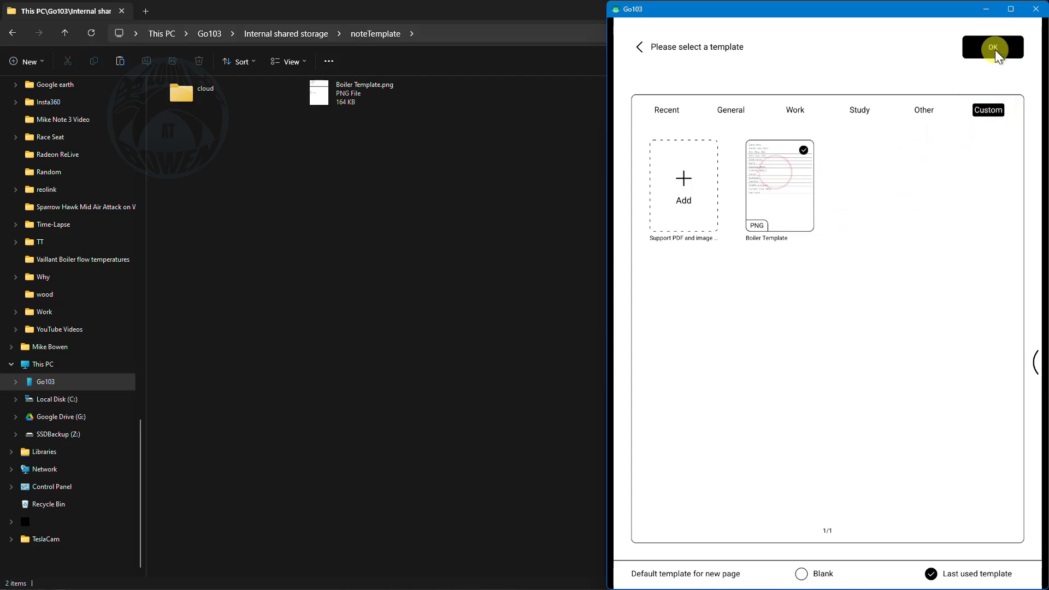
click(993, 47)
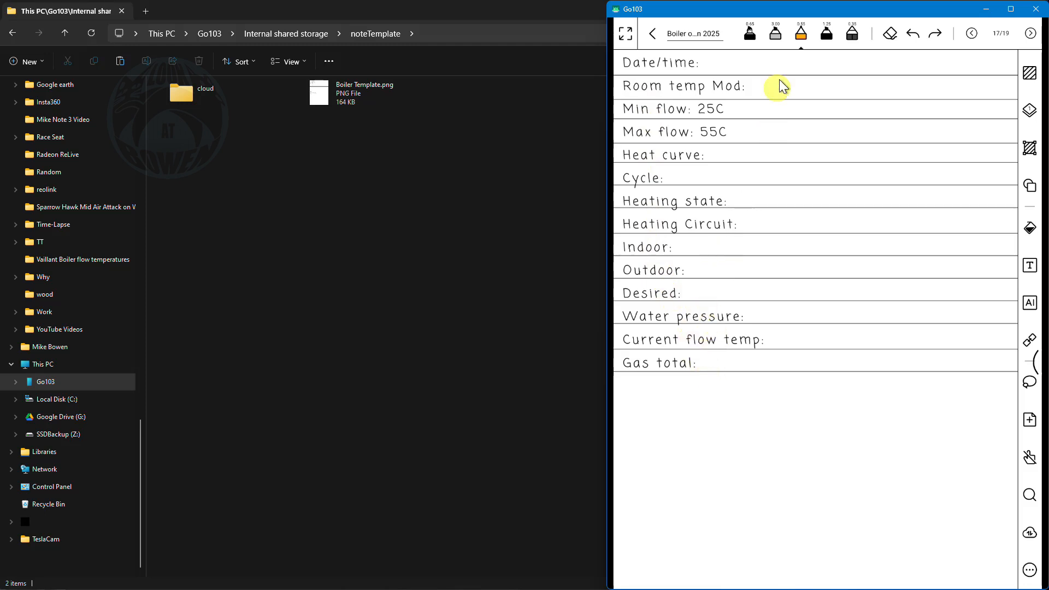
mouse_move(770, 63)
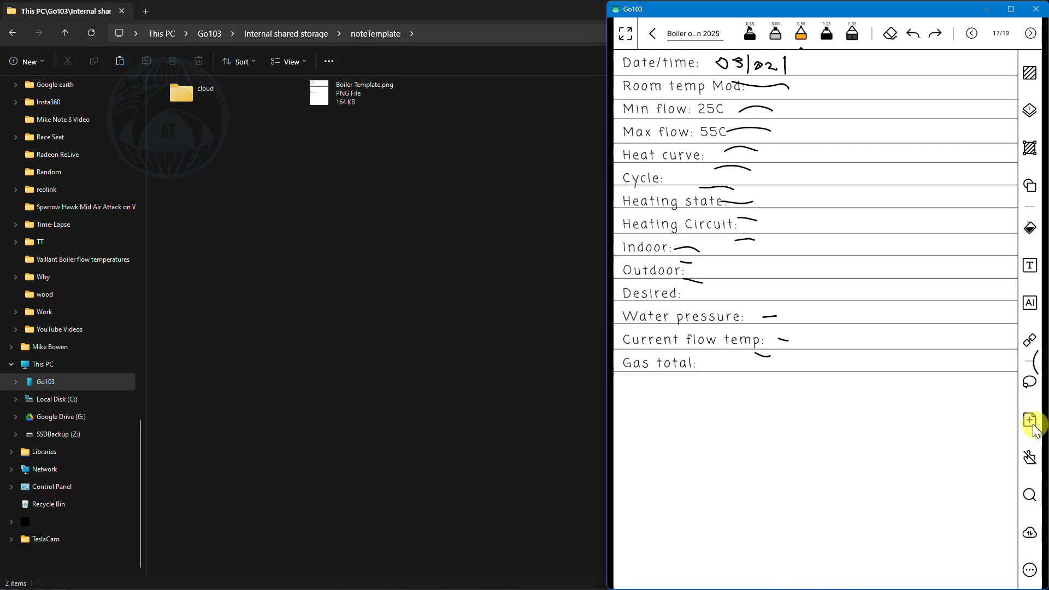
Add another page from the recently used Boiler Template, bringing the notebook to 20 pages.
click(1029, 420)
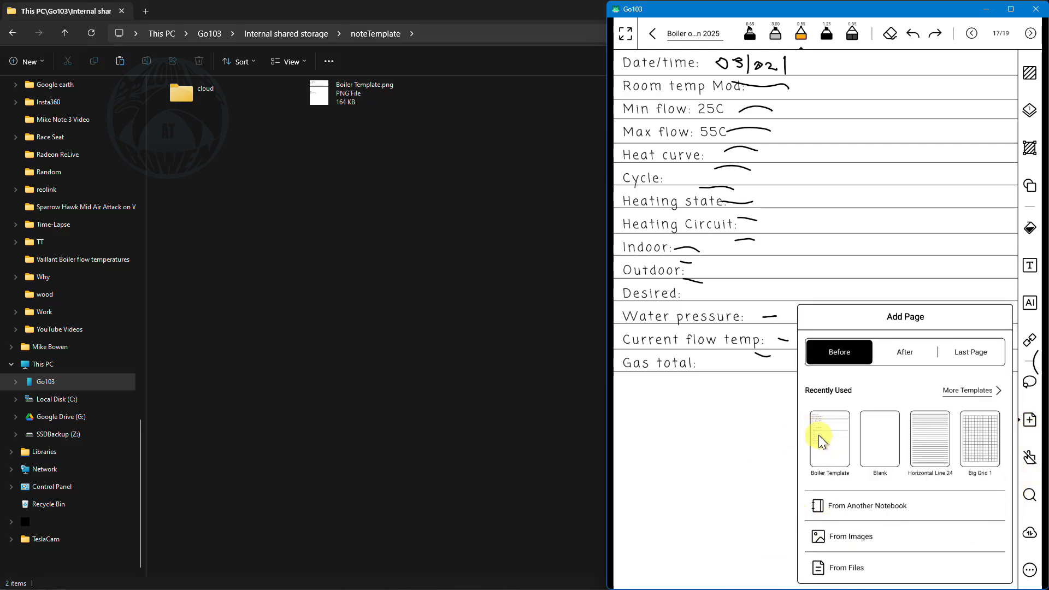
click(830, 434)
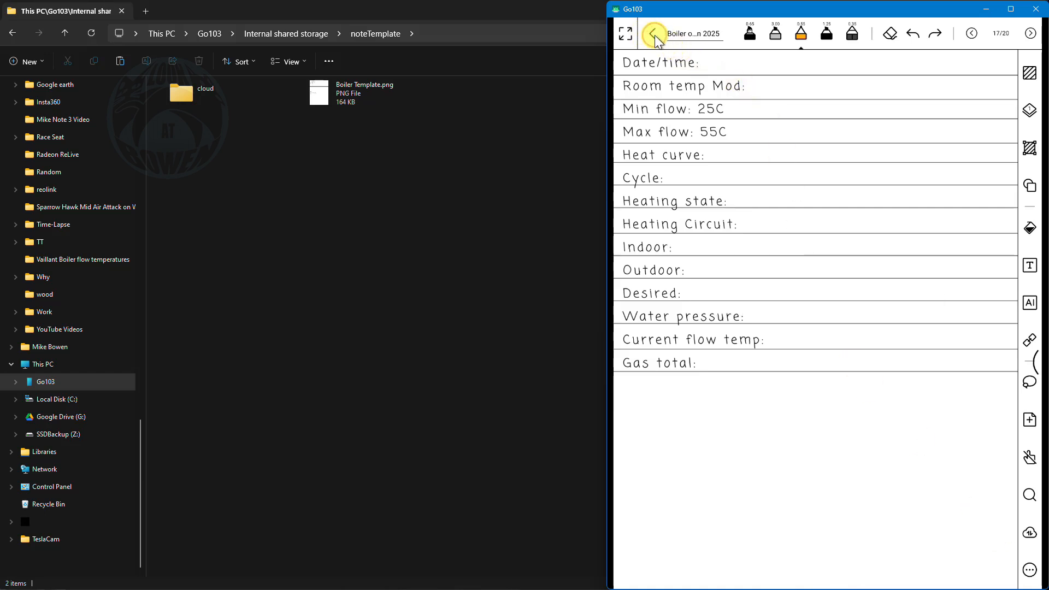
Return to the notes library and start creating a new handwritten notebook.
click(654, 33)
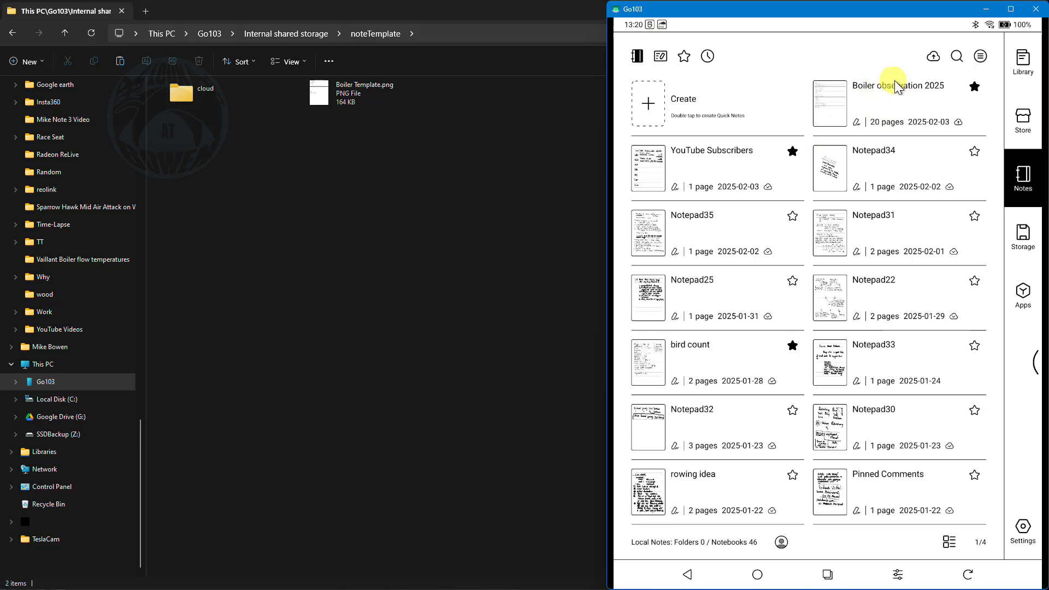
mouse_move(596, 126)
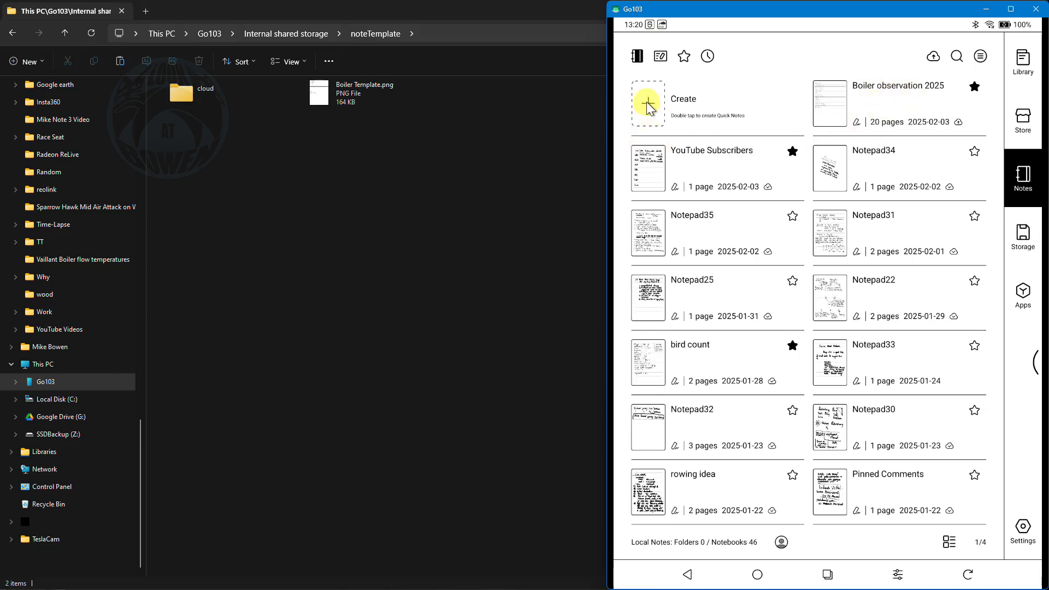
click(648, 105)
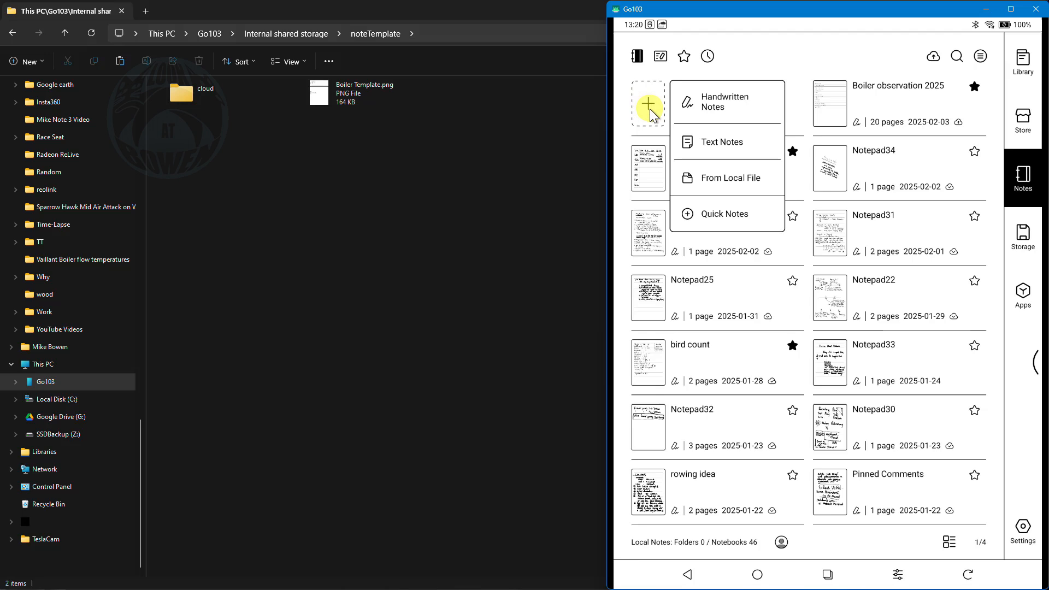
mouse_move(715, 107)
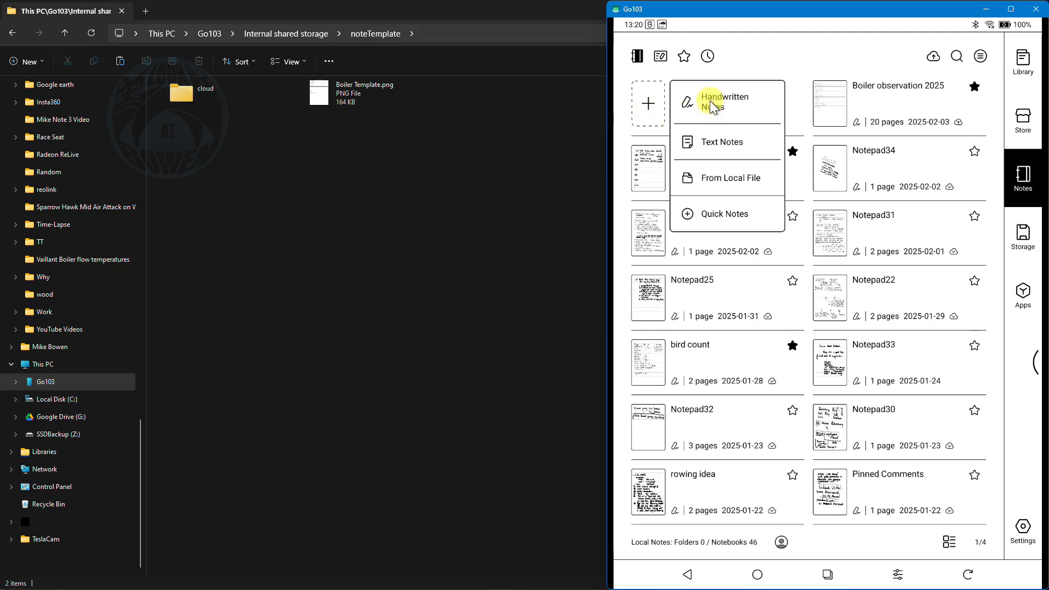
mouse_move(726, 183)
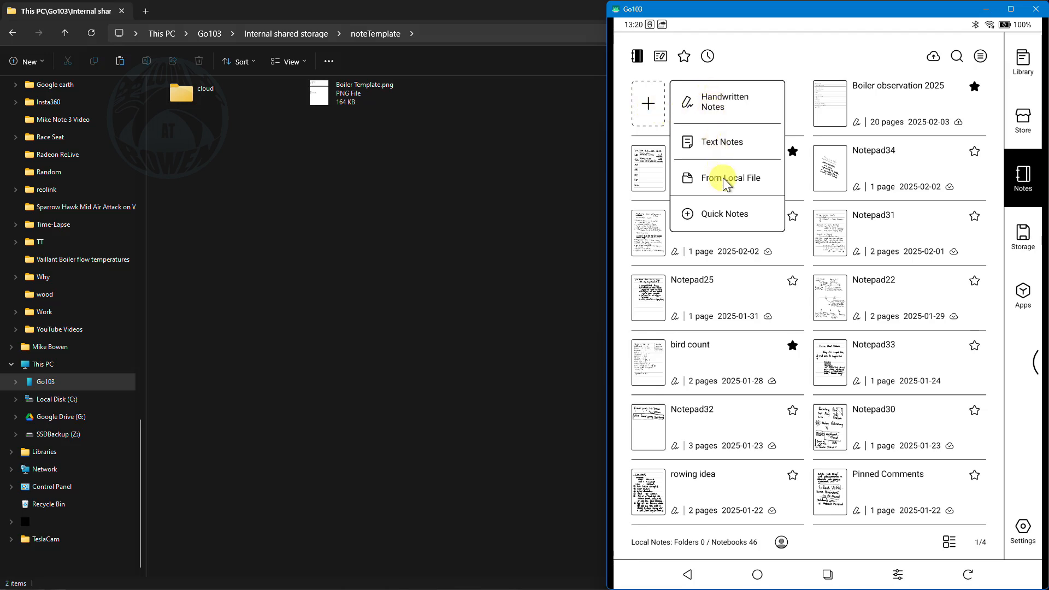
mouse_move(713, 101)
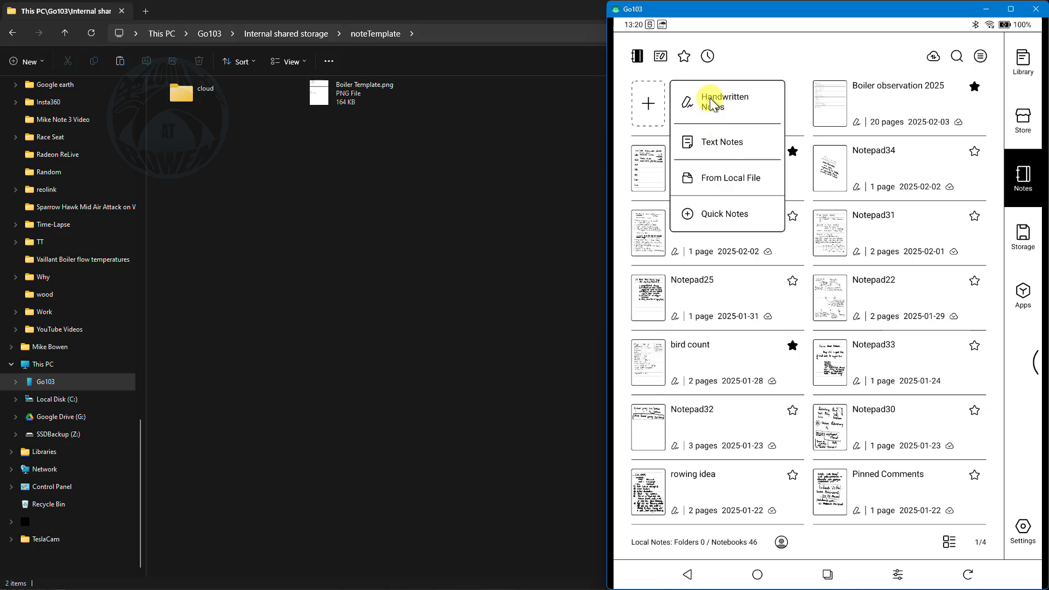
click(726, 100)
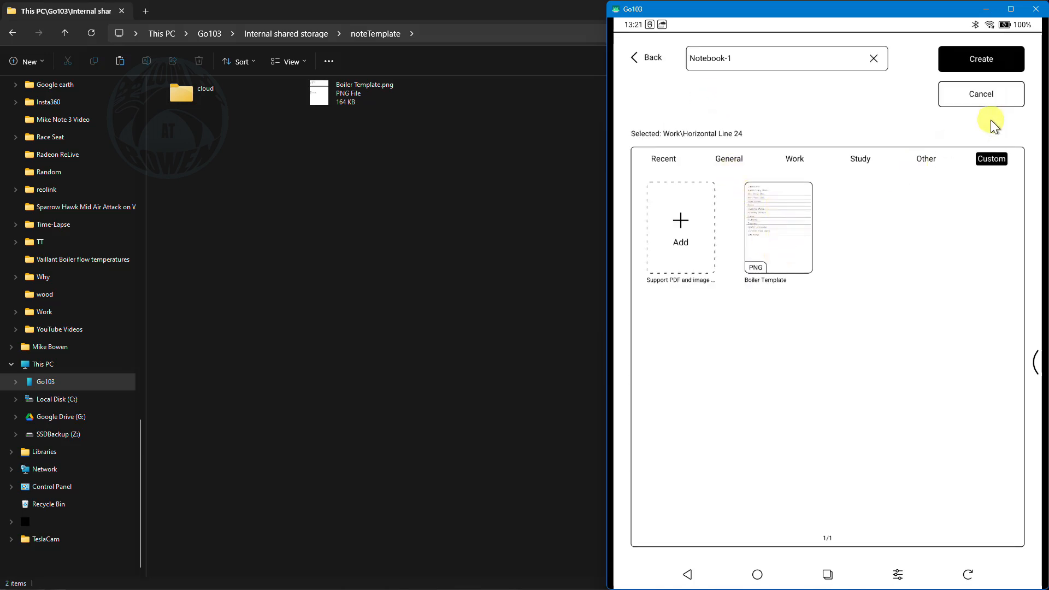
mouse_move(775, 227)
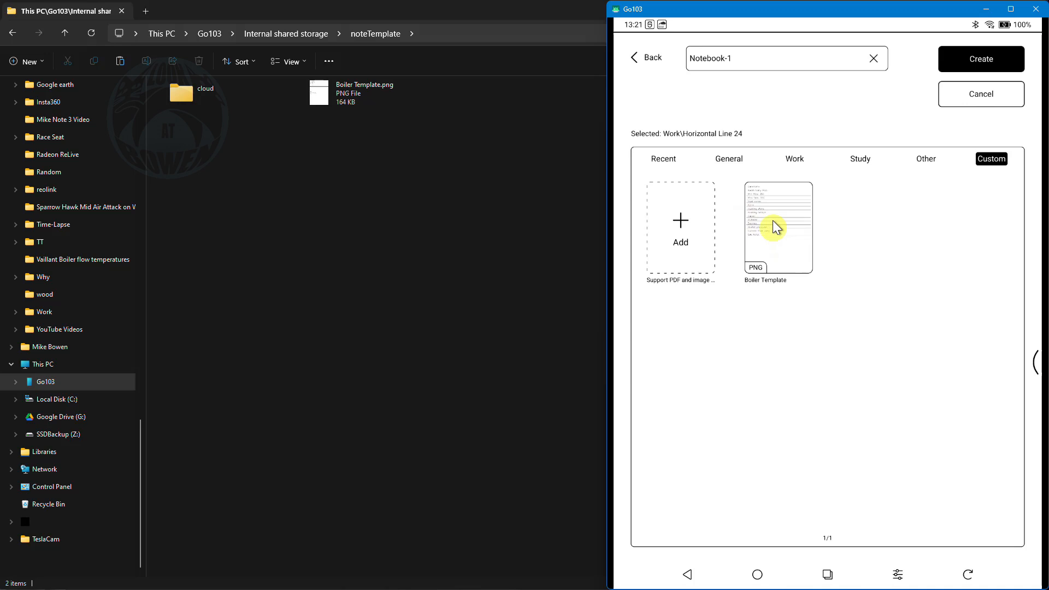
Create Notebook-1 with the custom Boiler Template as its background.
click(778, 227)
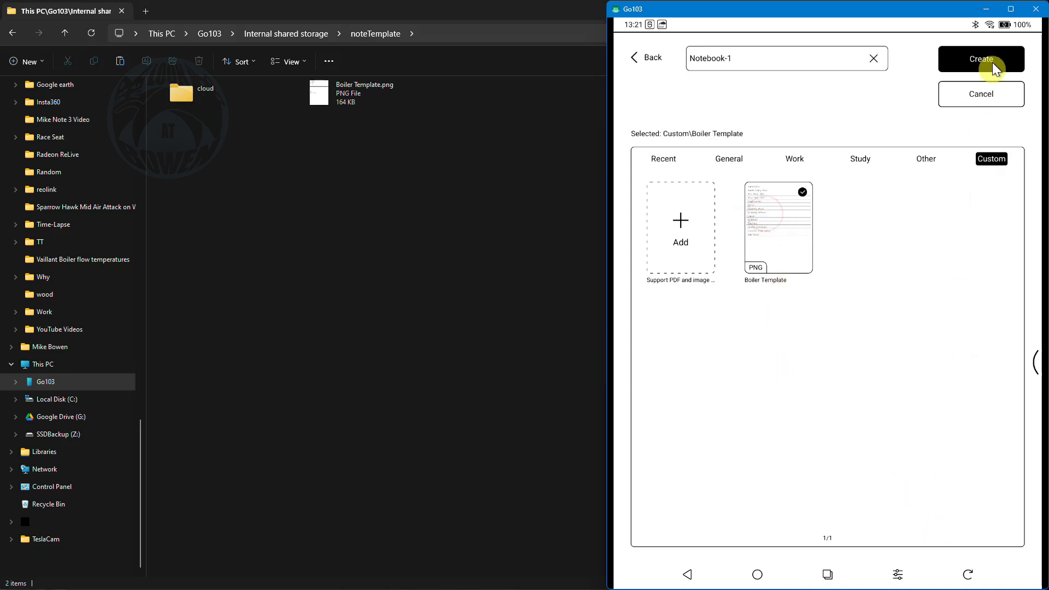
click(981, 59)
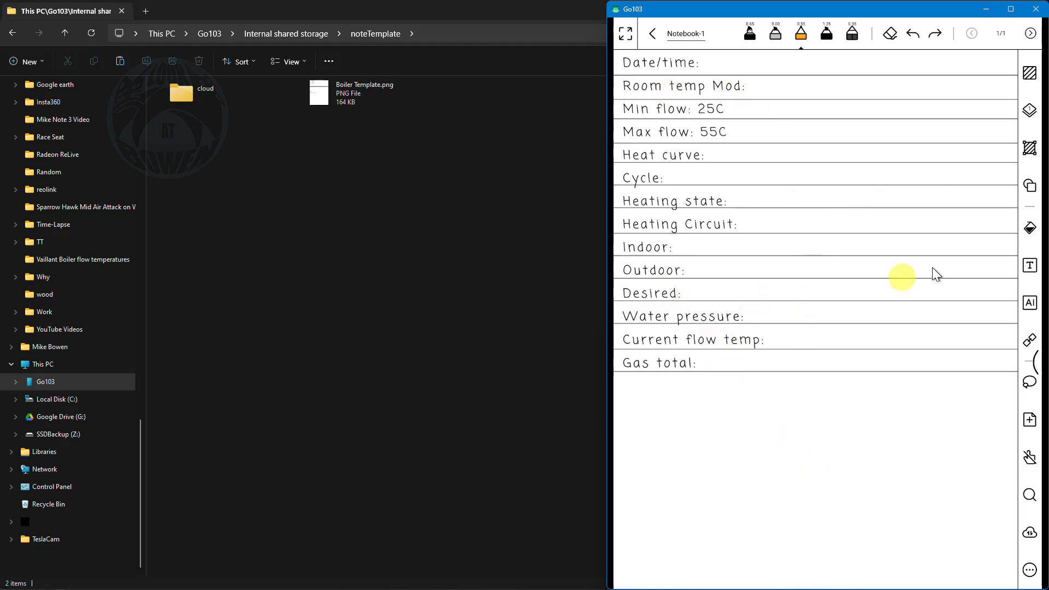
mouse_move(759, 293)
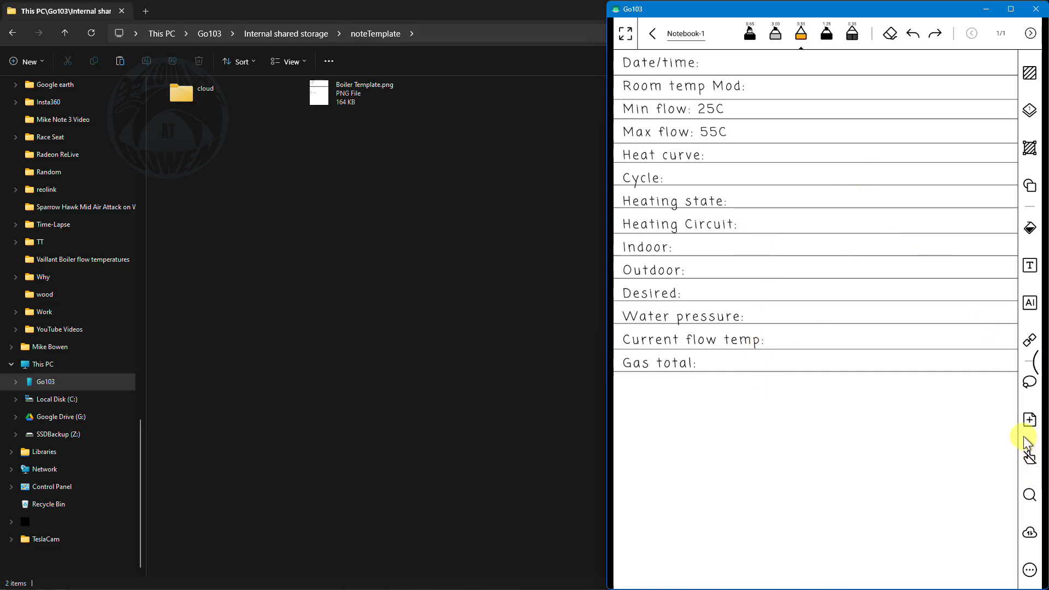
Add a blank page to Notebook-1 from the Add Page panel, then reopen the panel.
click(1030, 419)
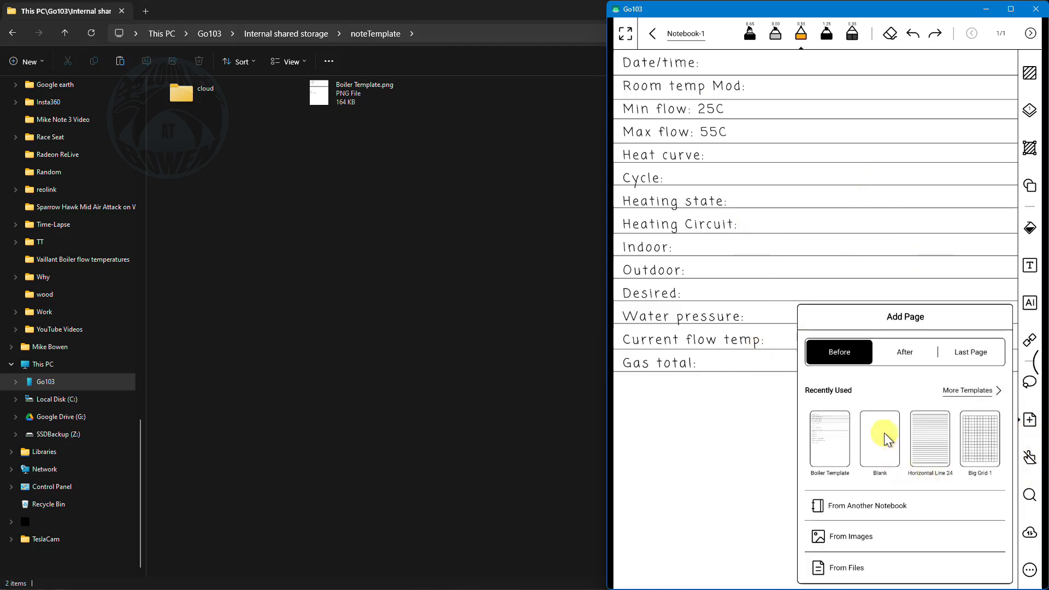
click(879, 433)
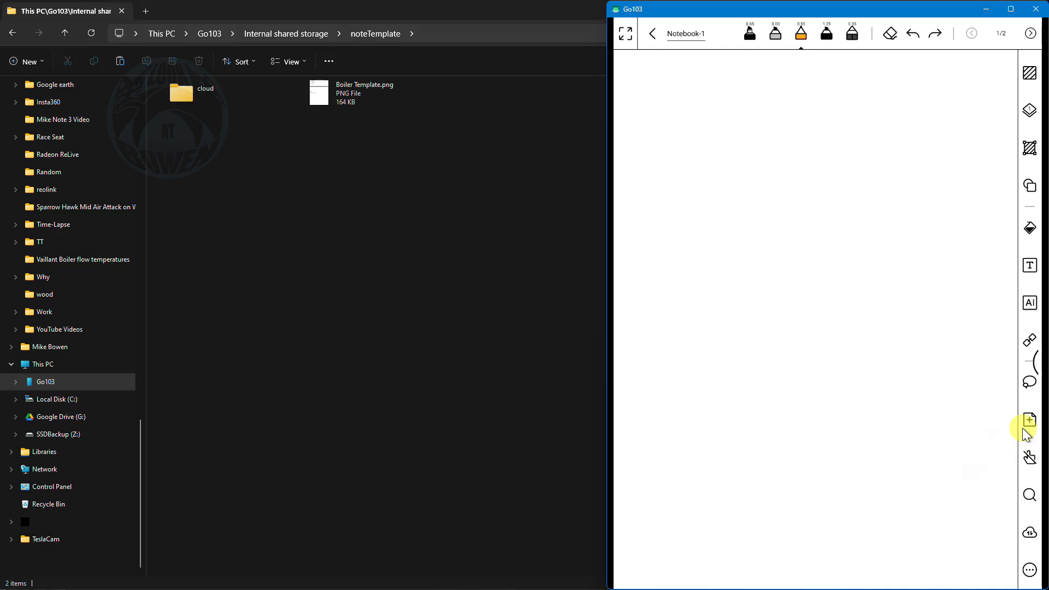
click(1030, 419)
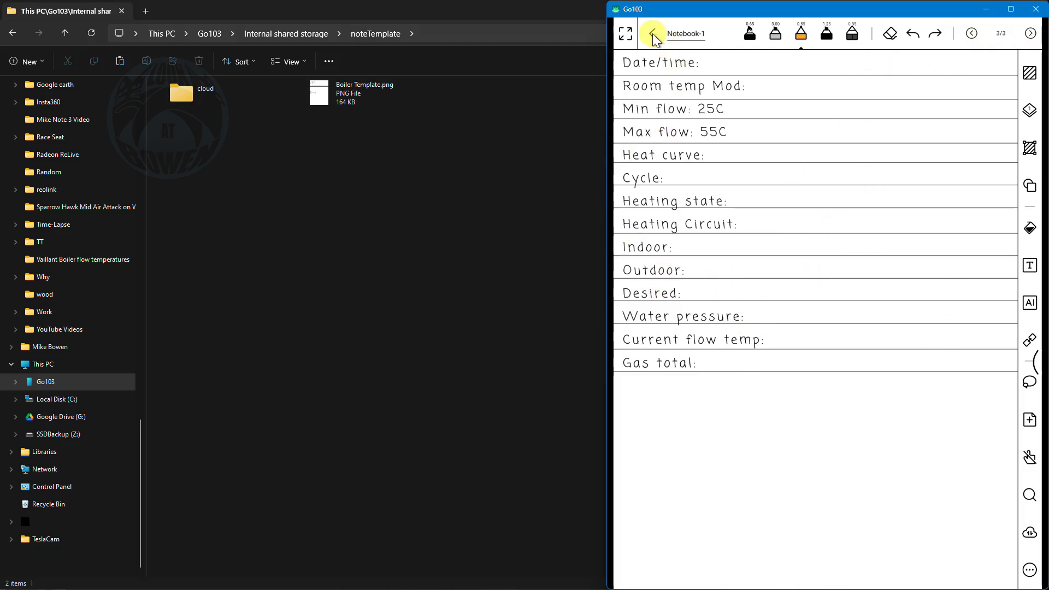
From the library, start Notebook-2 via + > From Local File to pick Boiler Template.png.
click(646, 34)
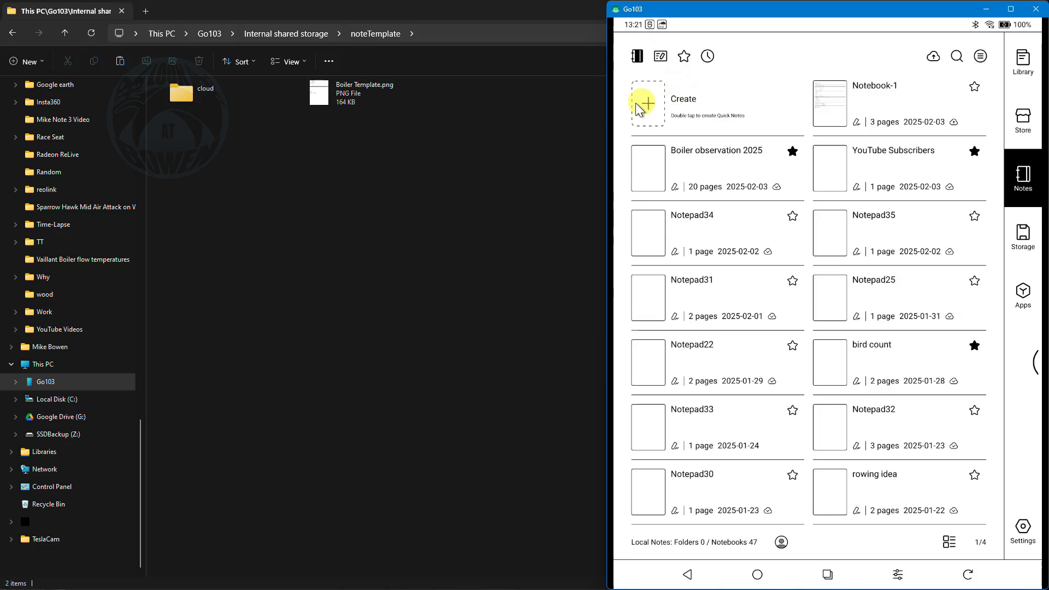
click(646, 103)
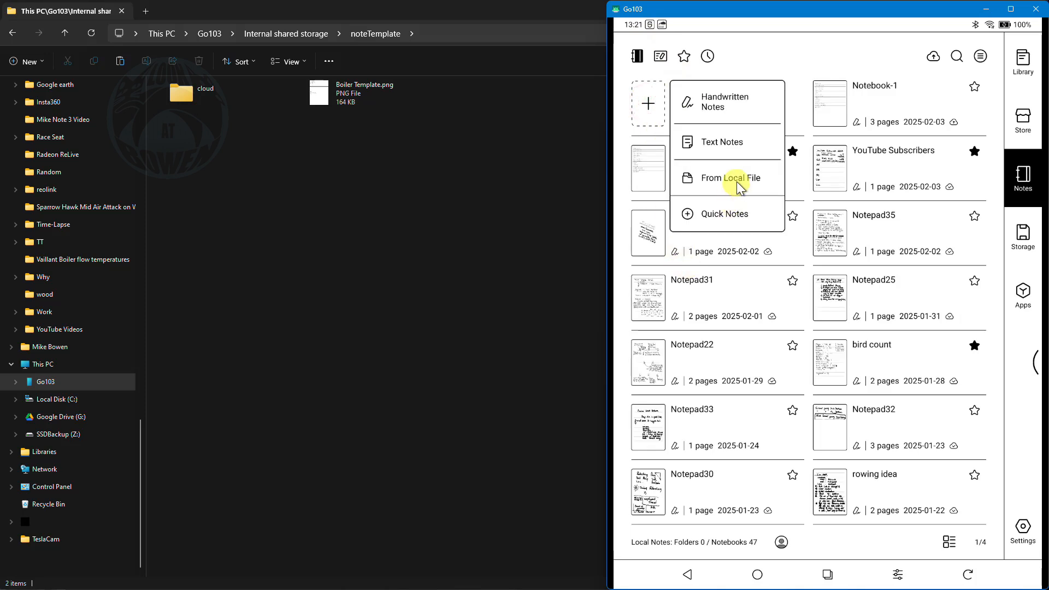
click(727, 178)
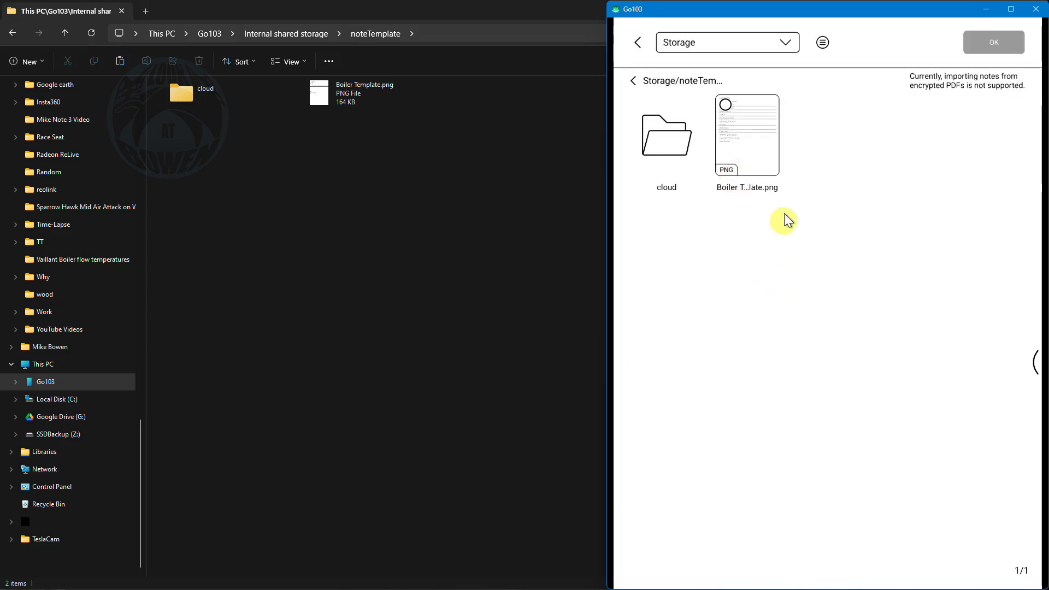
mouse_move(752, 138)
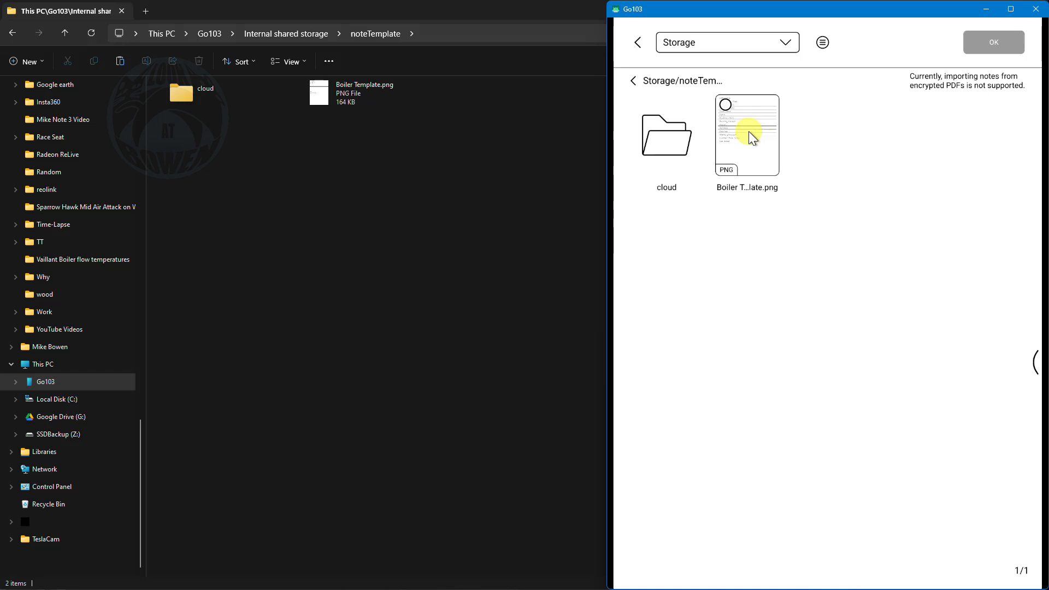
mouse_move(709, 107)
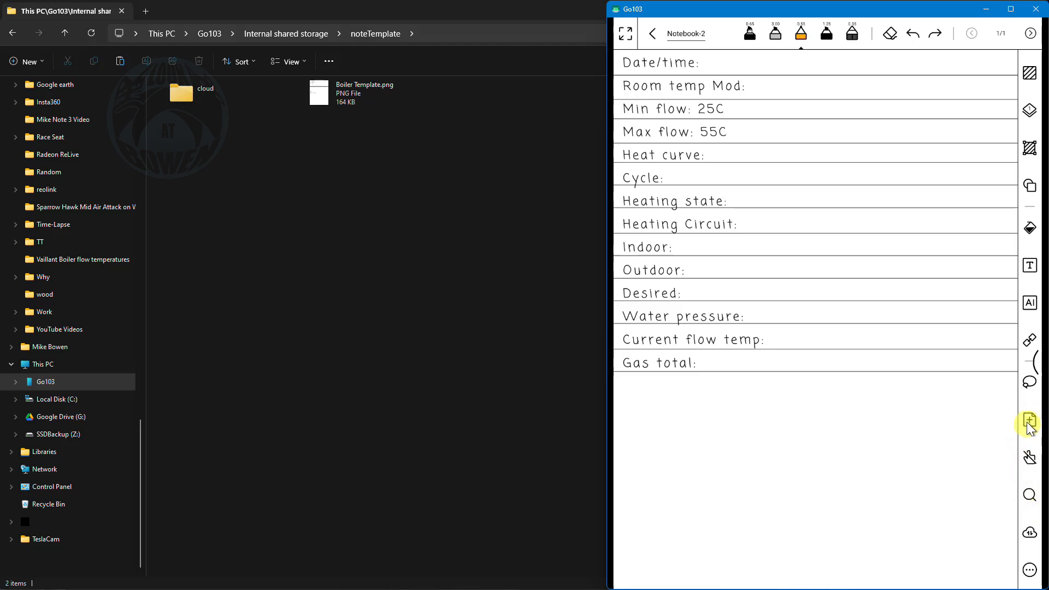
Add a second page to Notebook-2 via More Templates, browsing General, Study and Other, then OK.
click(1029, 421)
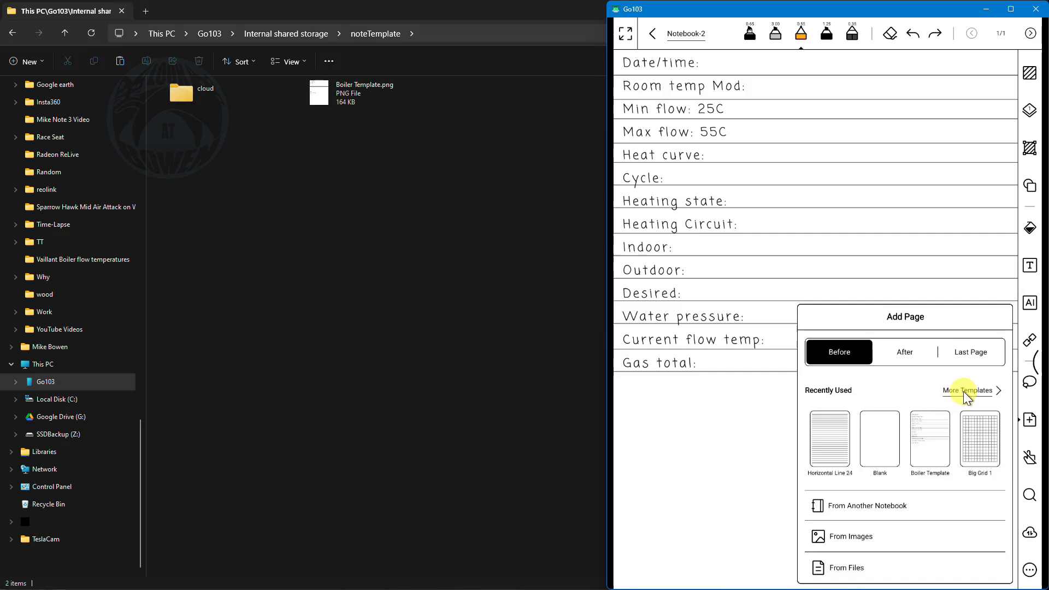
click(969, 391)
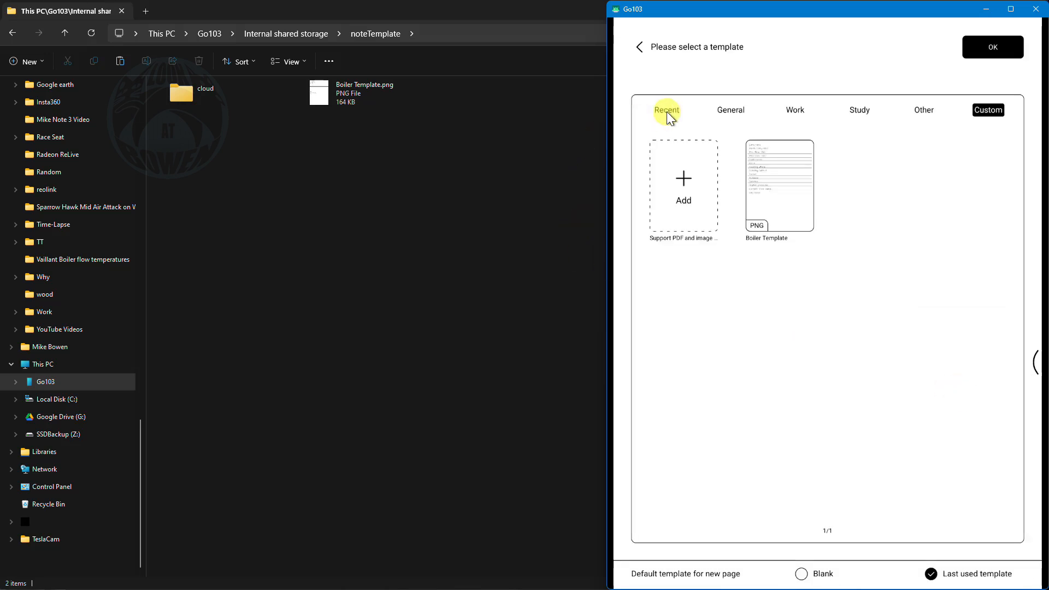
click(731, 109)
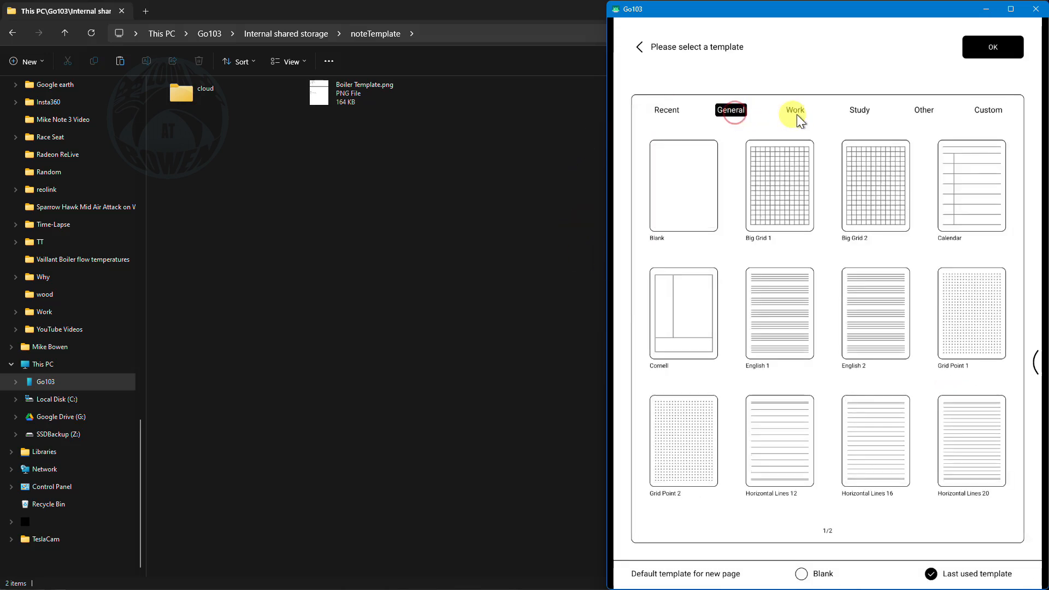
click(859, 110)
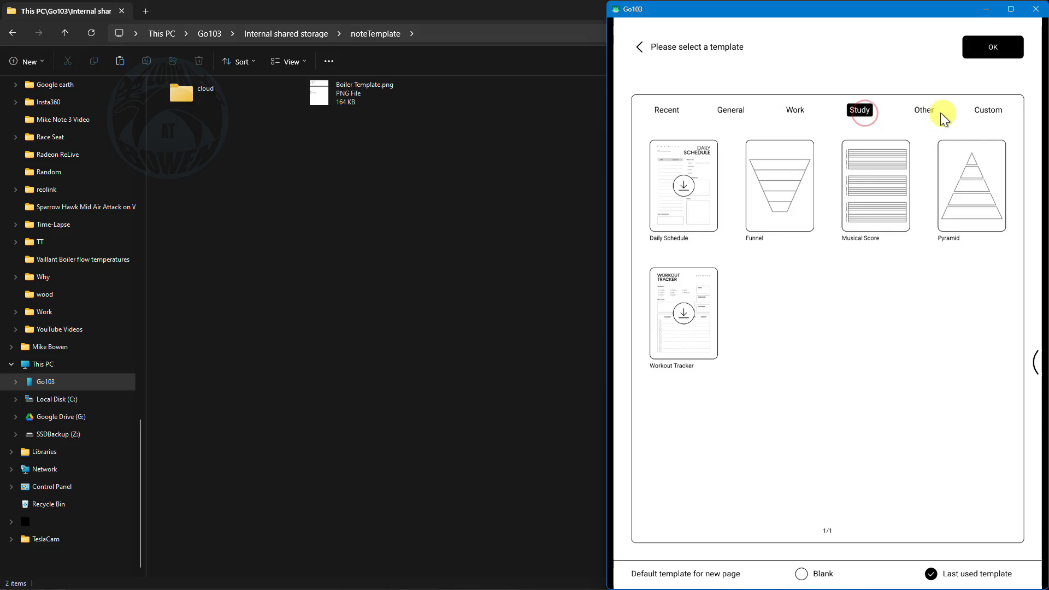
click(925, 109)
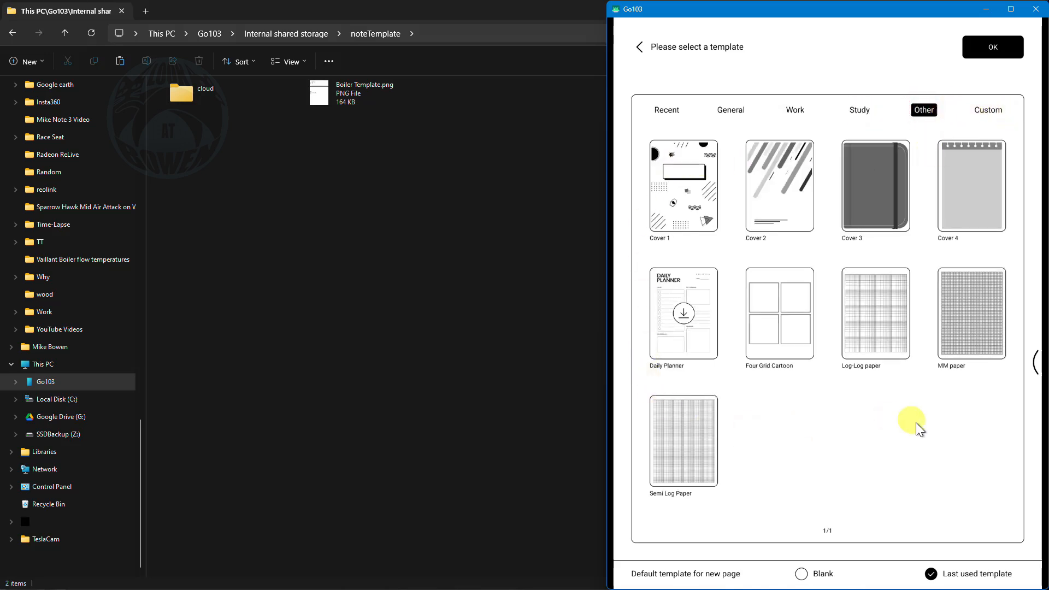
mouse_move(993, 47)
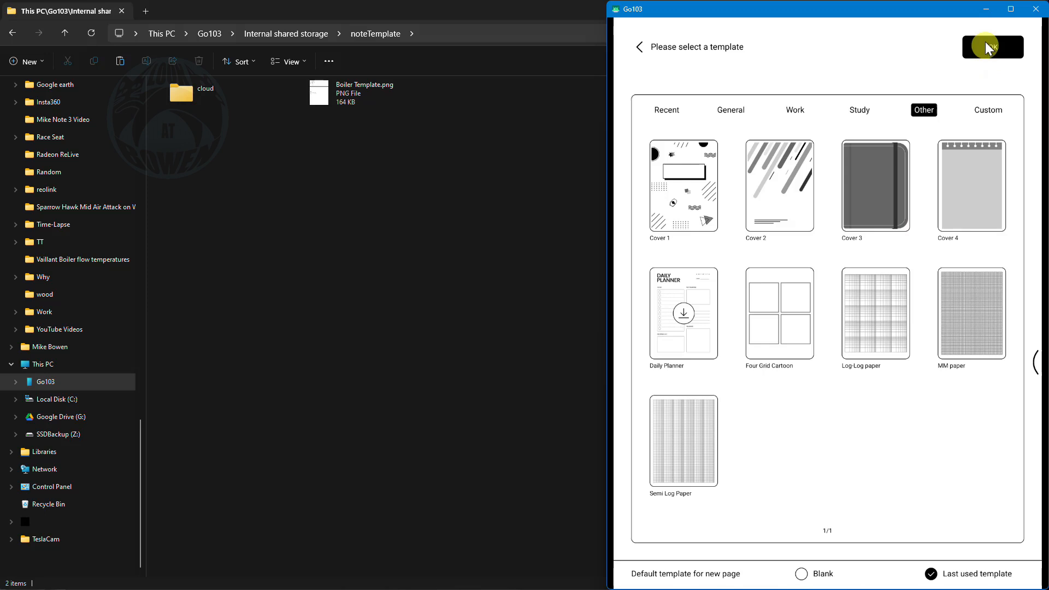
click(992, 47)
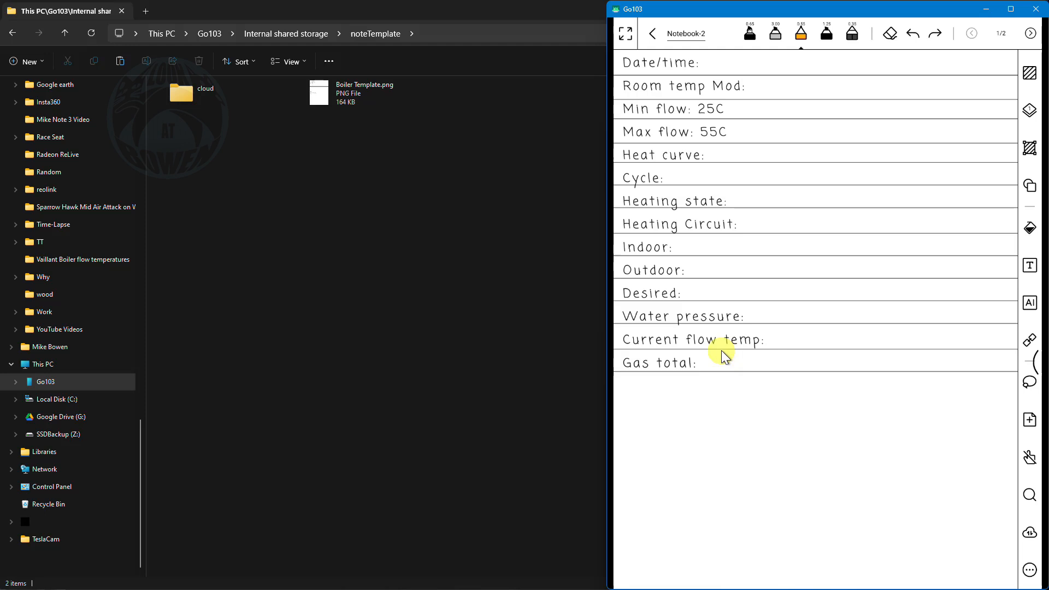
mouse_move(675, 217)
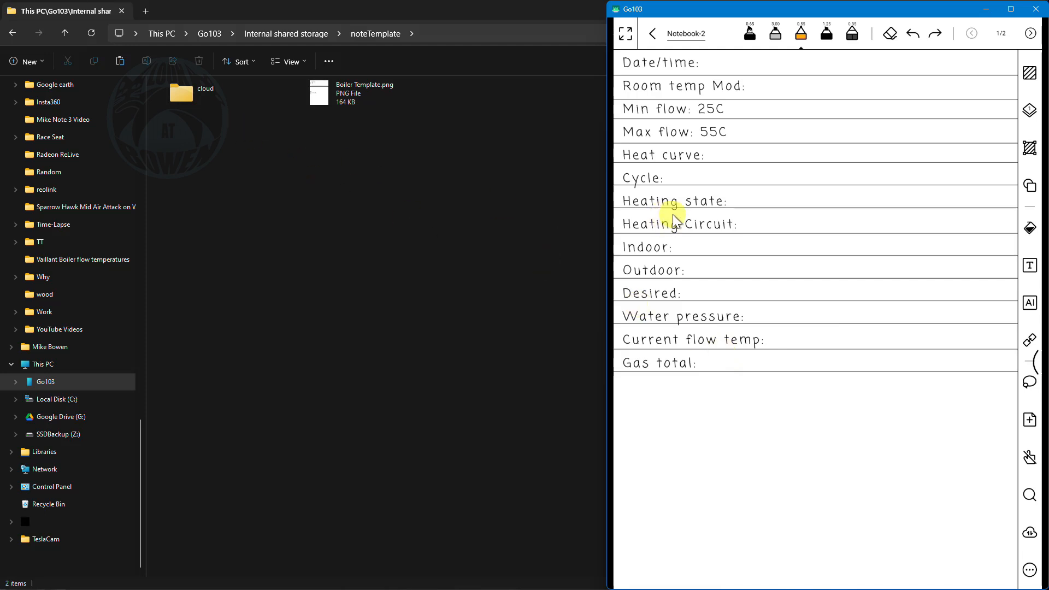